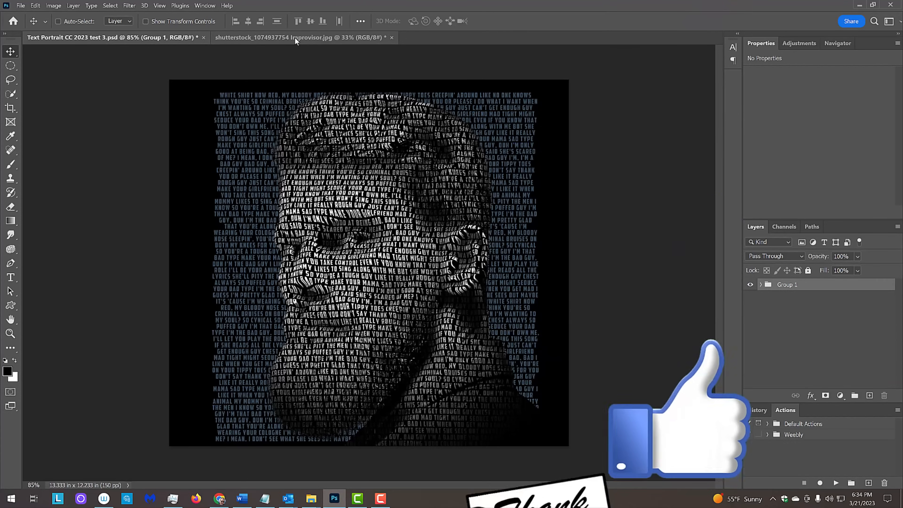
Switch to the document tab holding the photo of the bearded man.
left_click(271, 37)
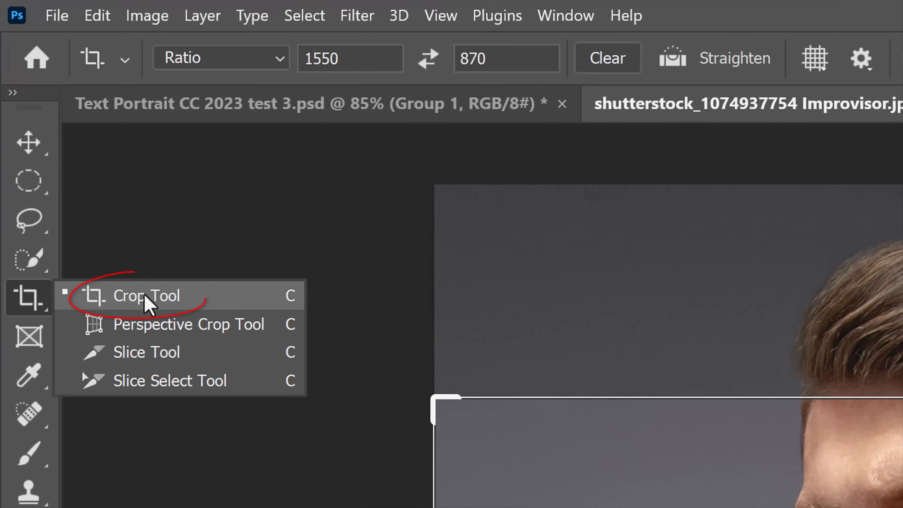
Set the Crop Tool to W x H x Resolution with 2000 px width and 150 ppi.
left_click(147, 295)
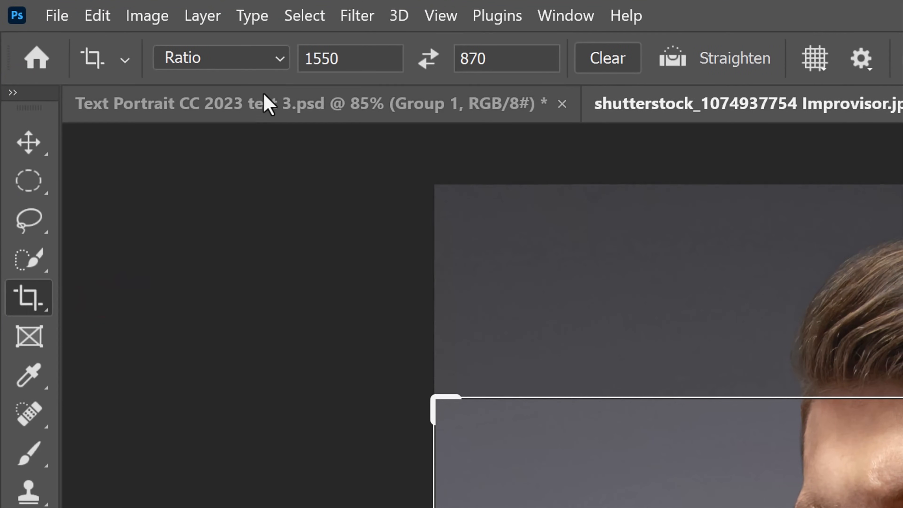
left_click(220, 57)
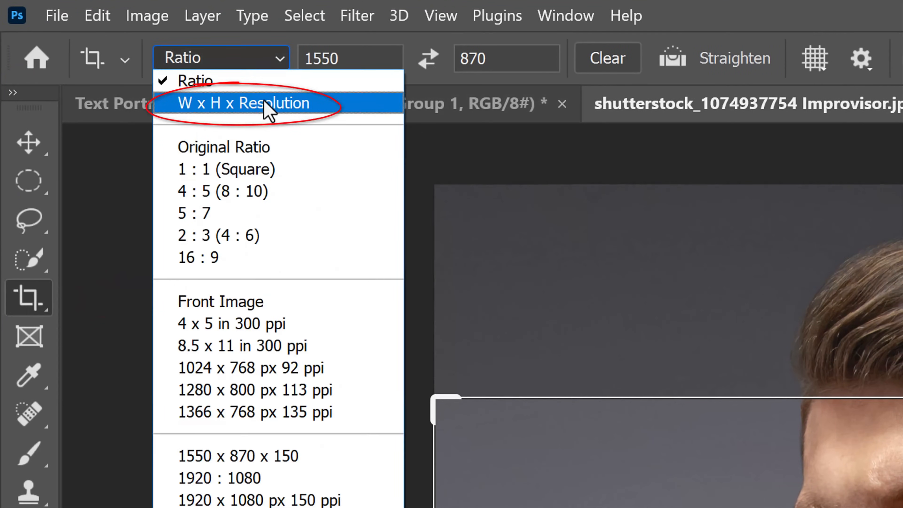
left_click(241, 103)
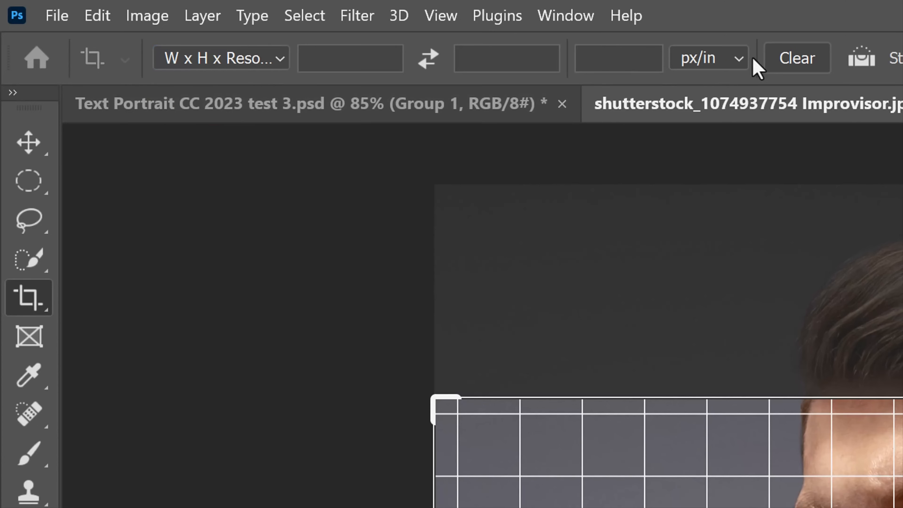
mouse_move(697, 57)
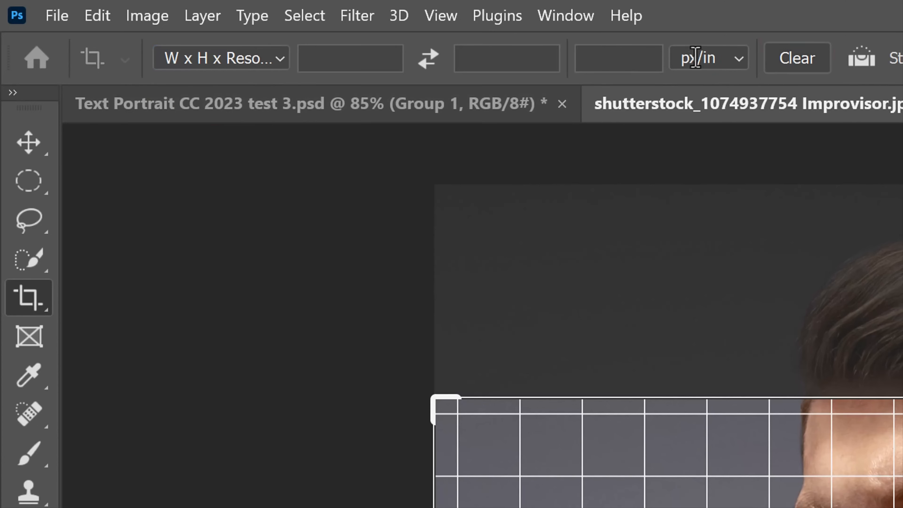
type("2")
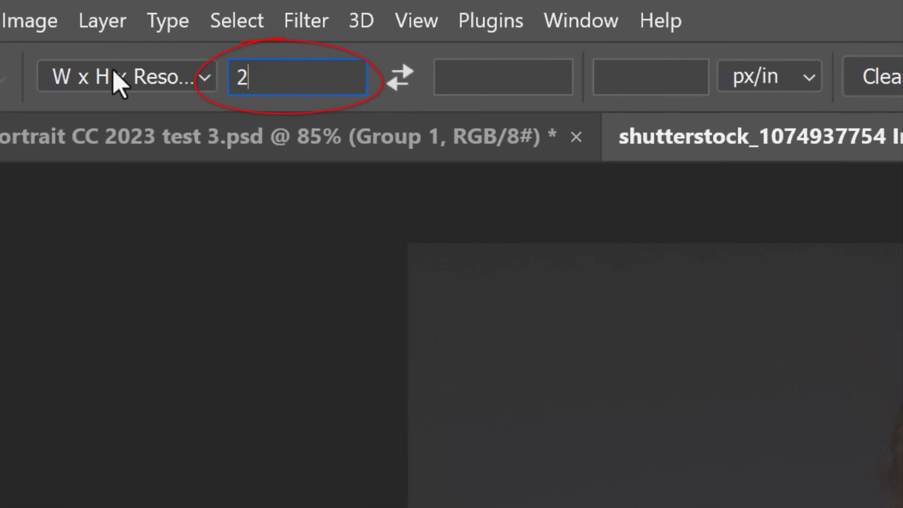
type("000 px")
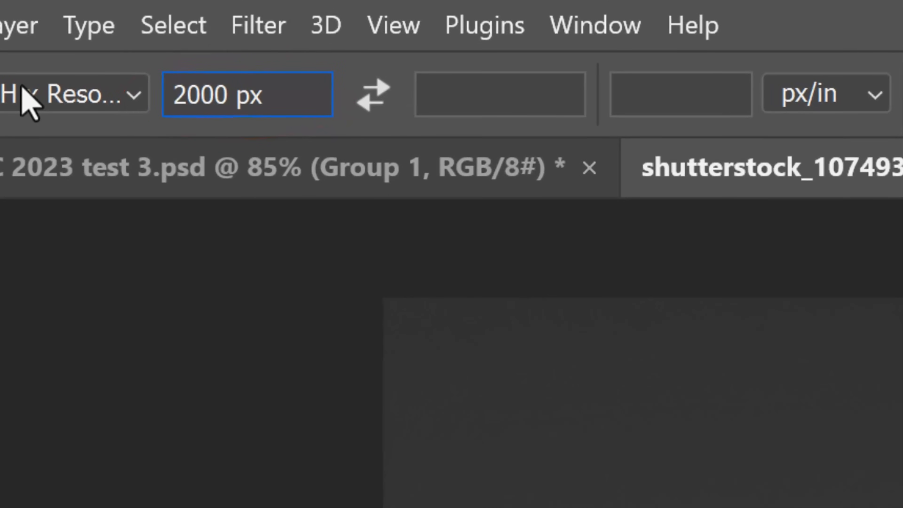
left_click(247, 94)
type("15")
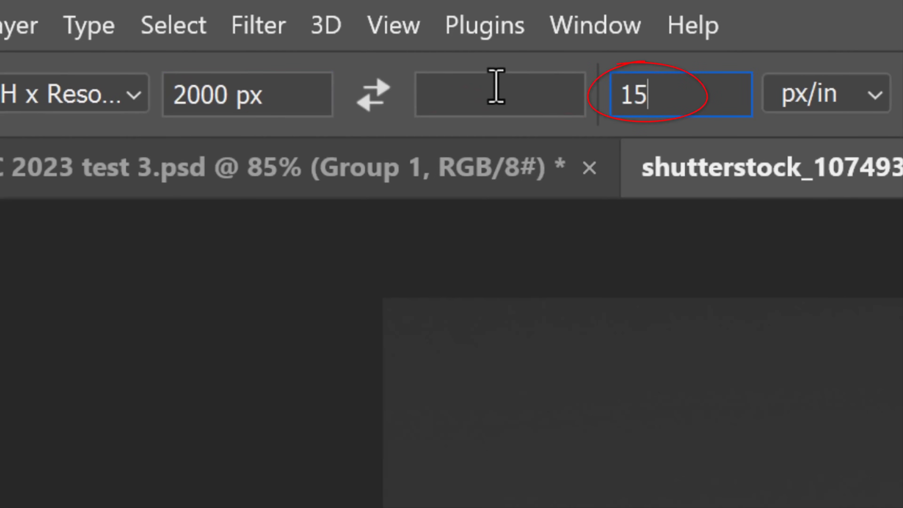
type("0")
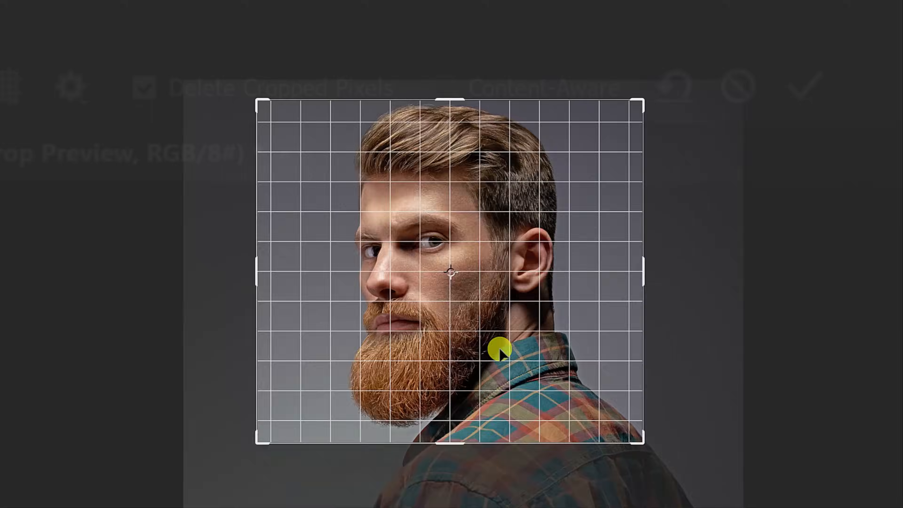
Drag the crop box around the man's head and beard.
left_click(803, 86)
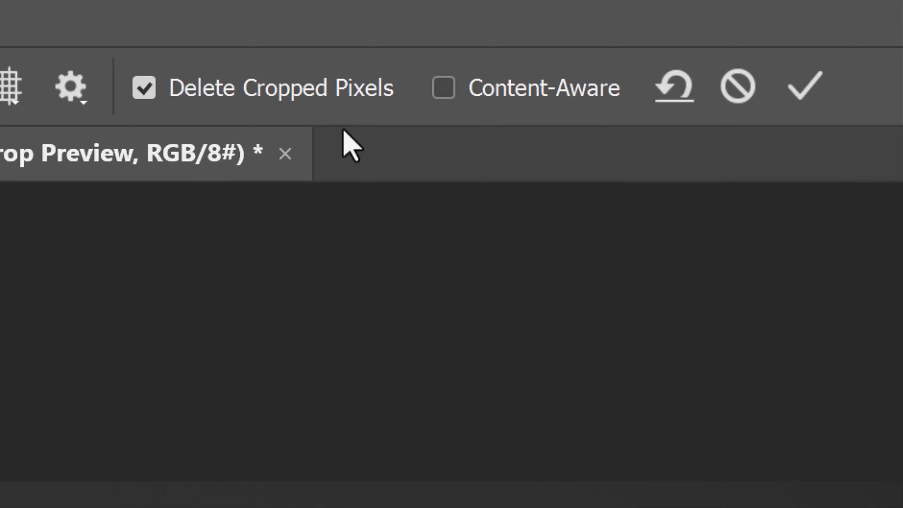
mouse_move(526, 123)
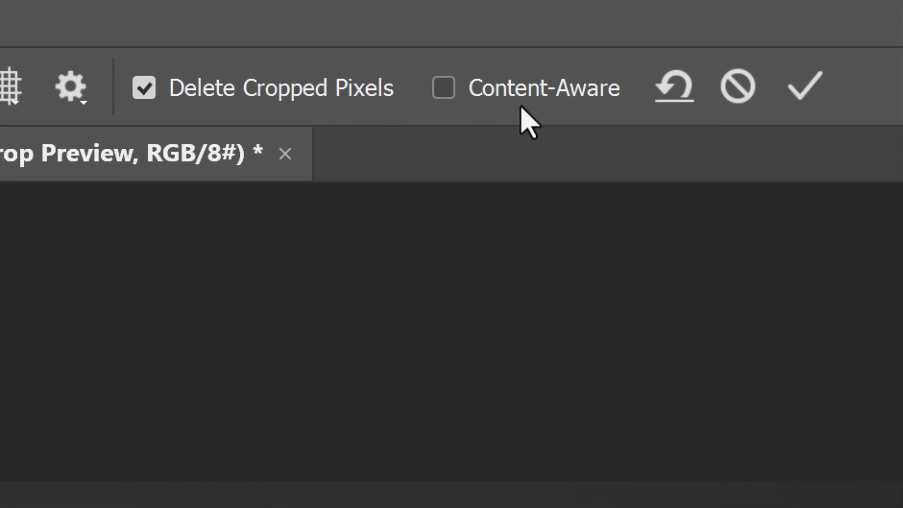
mouse_move(805, 87)
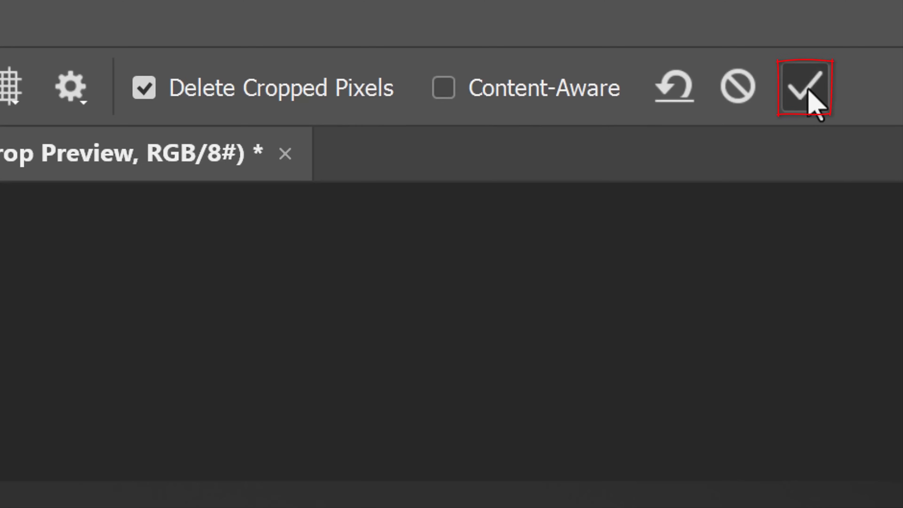
Commit the crop and fit the 13.33 by 11.87 inch close-up to the window.
left_click(803, 88)
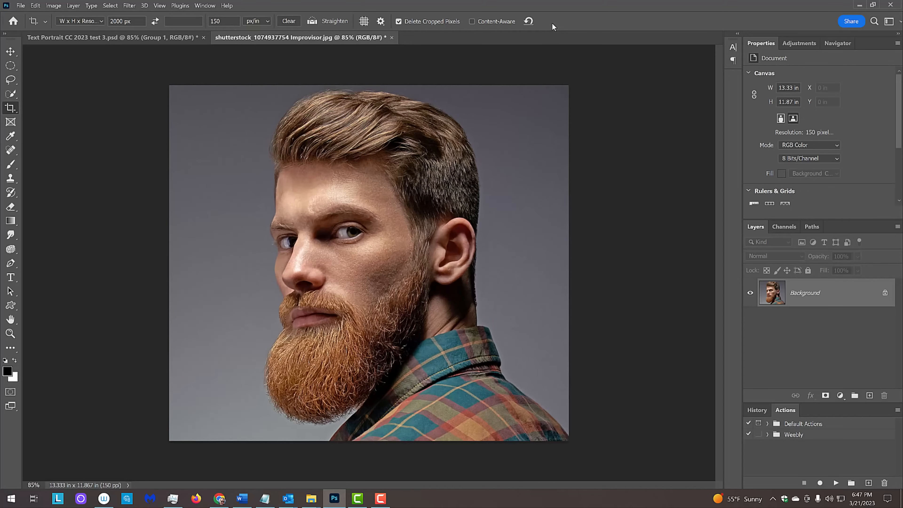
key("ctrl+0")
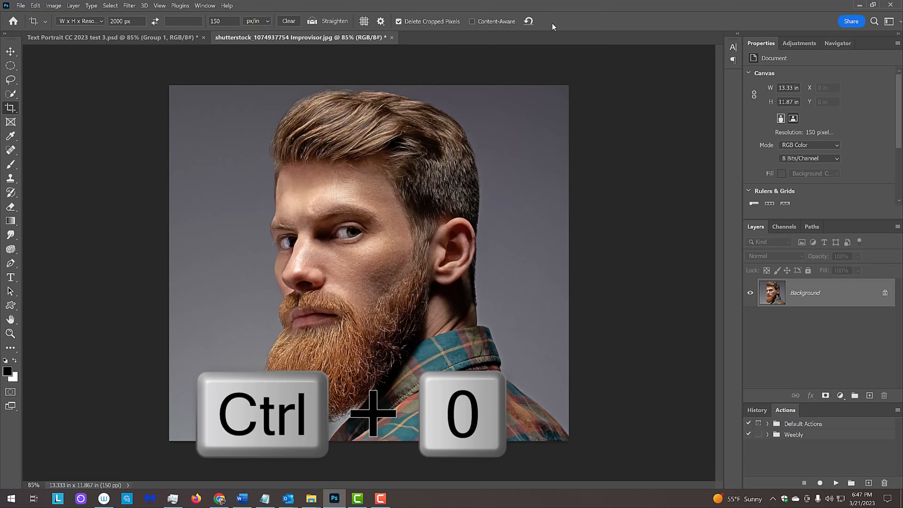
key("ctrl+0")
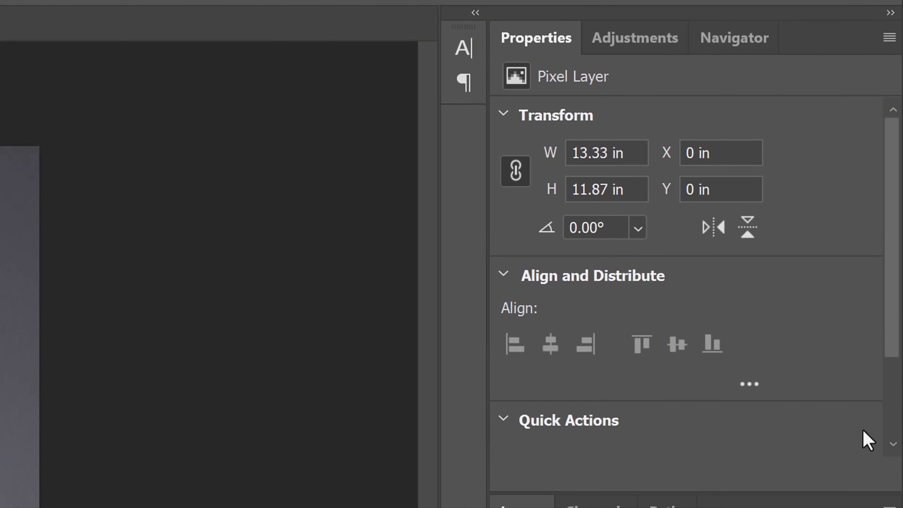
Start removing the grey backdrop from the Properties panel's Quick Actions.
scroll("down", 3)
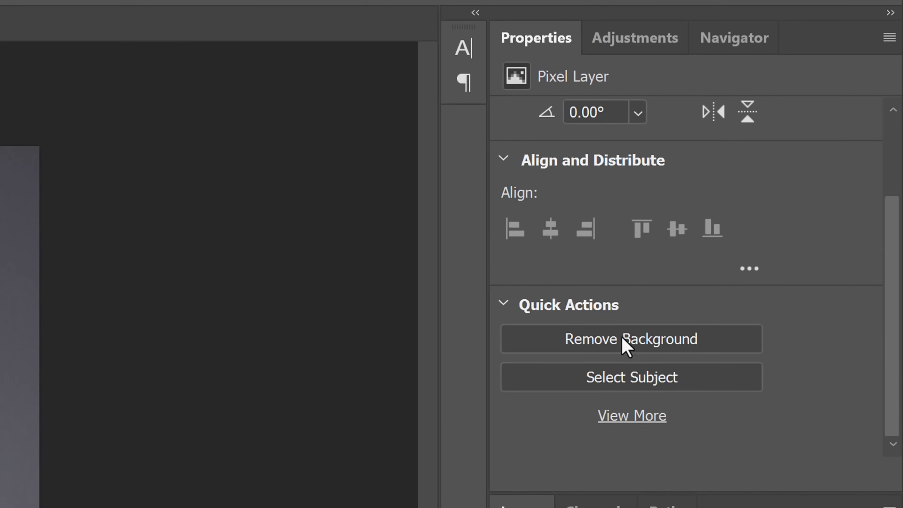
left_click(632, 339)
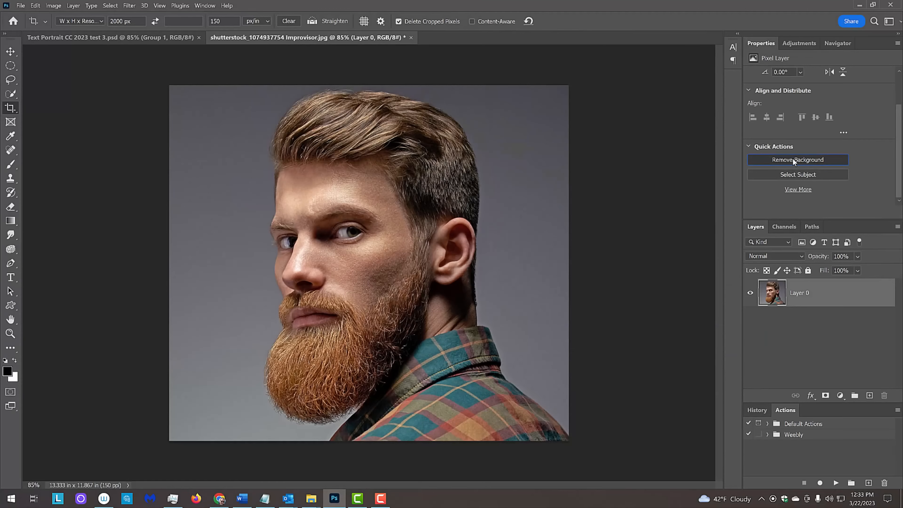
left_click(798, 160)
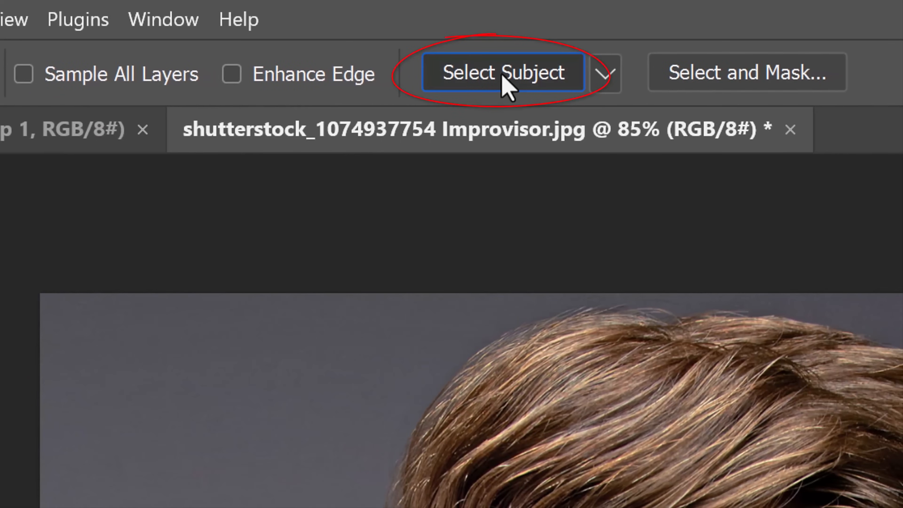
Select the man as subject and refine the edge in Select and Mask with Smart Radius on.
left_click(331, 17)
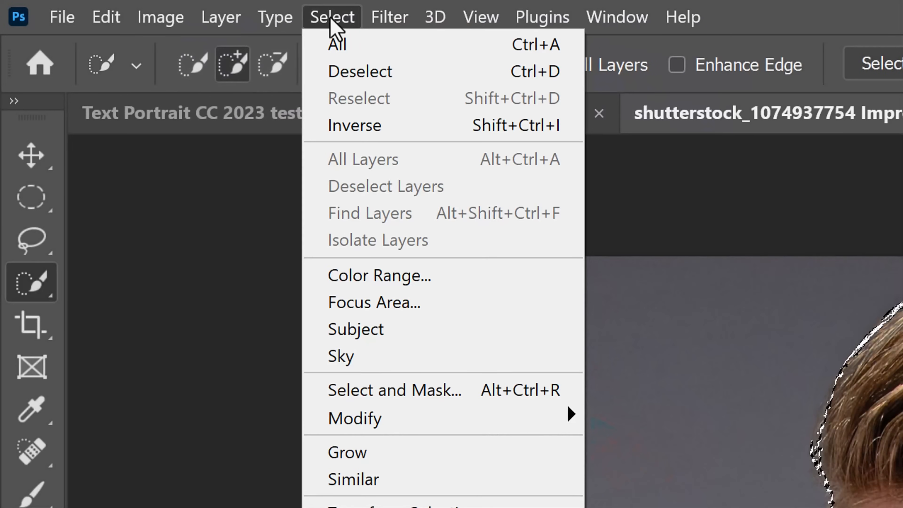
mouse_move(394, 390)
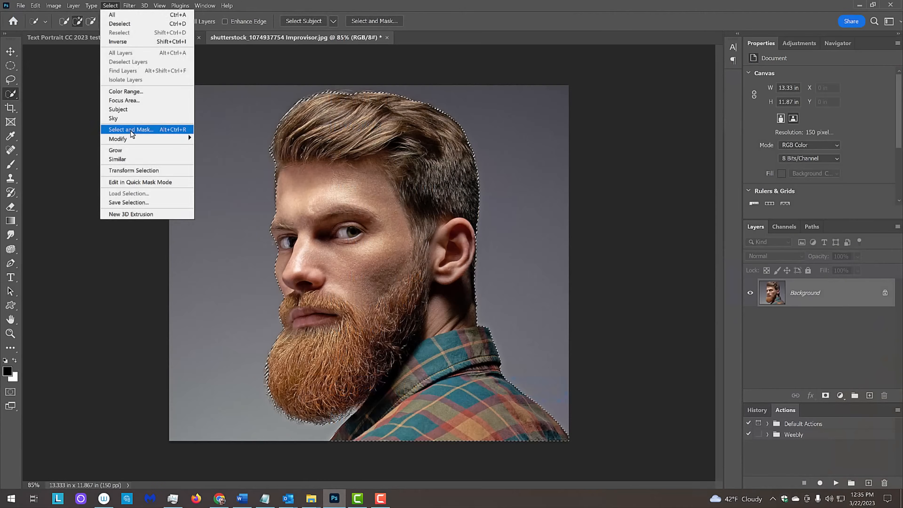
left_click(130, 129)
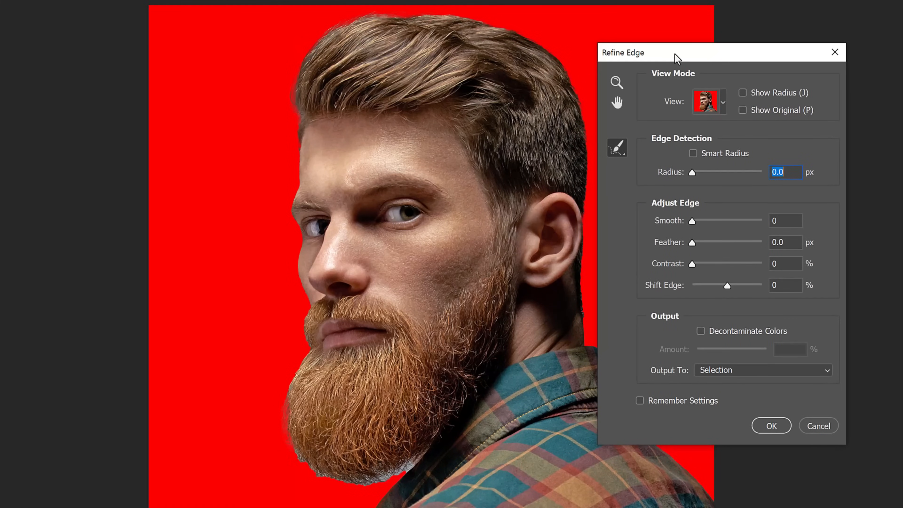
mouse_move(674, 115)
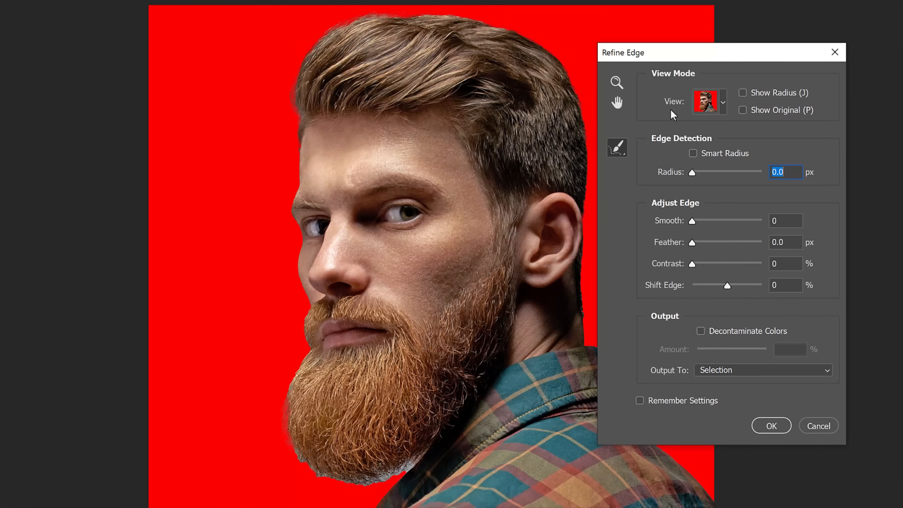
left_click(693, 154)
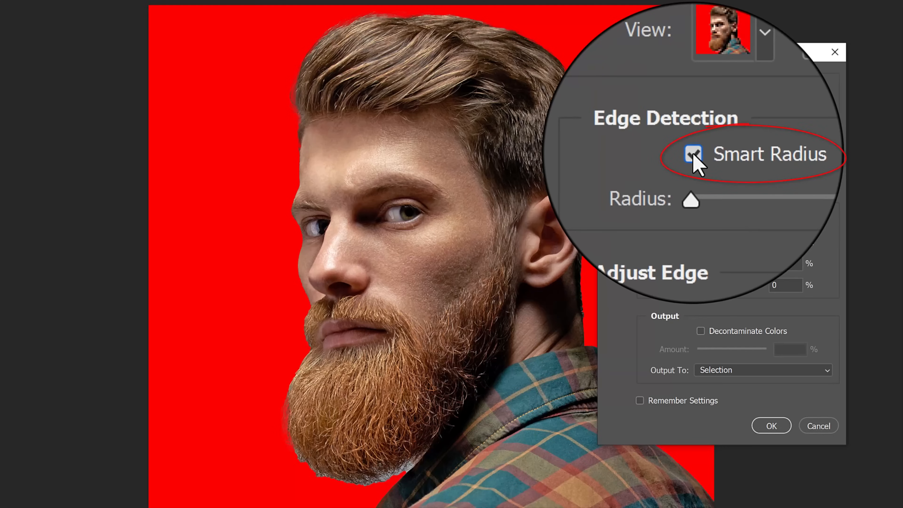
left_click(693, 154)
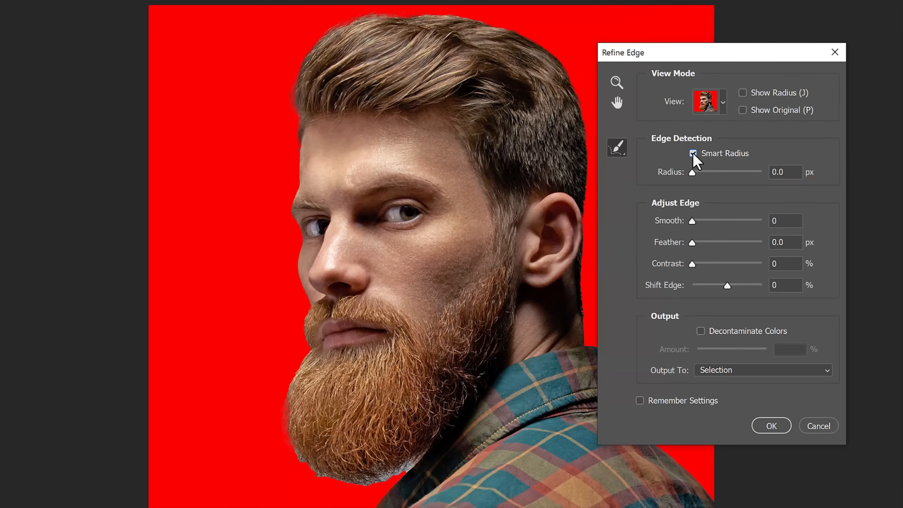
left_click(693, 153)
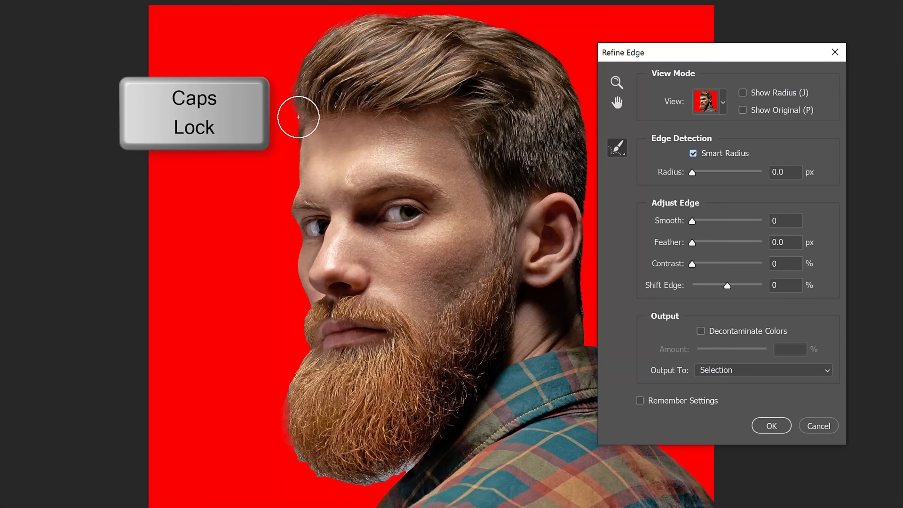
Brush the hair and beard edges, decontaminate colors and output to a new layer with layer mask.
key("]")
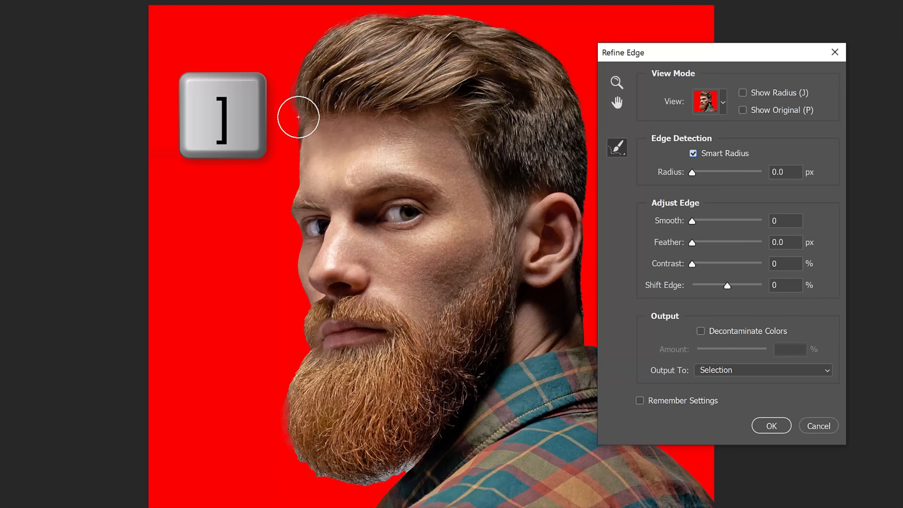
key("[")
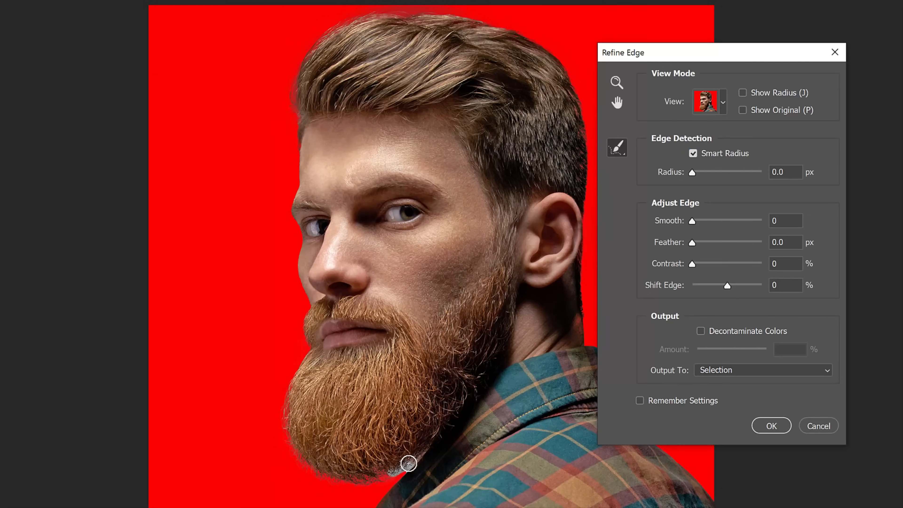
left_click(700, 331)
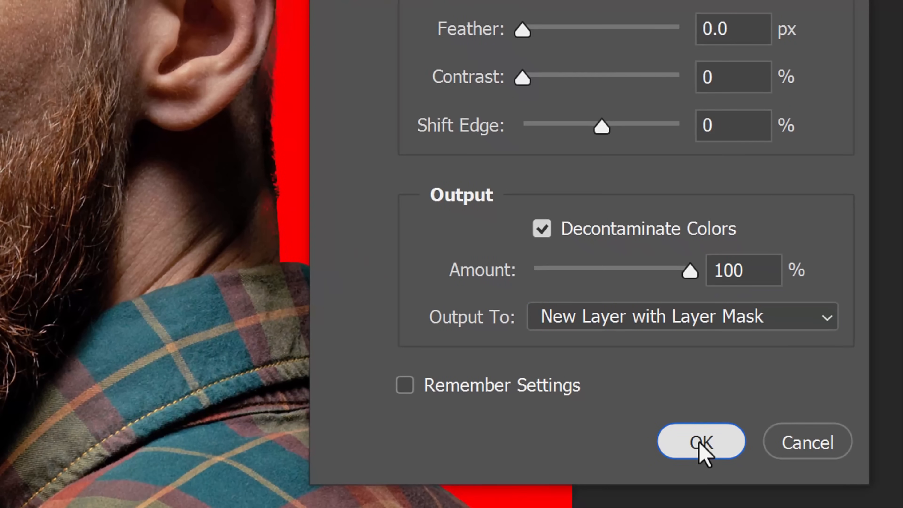
left_click(700, 442)
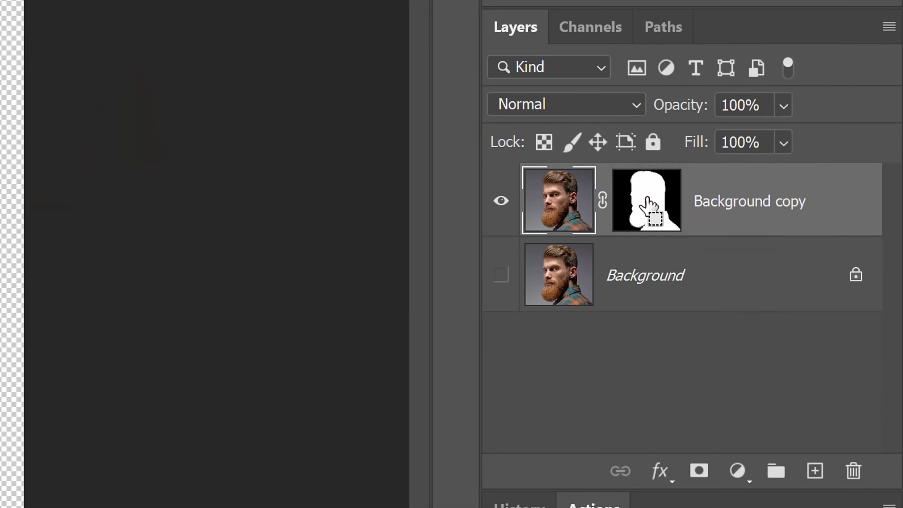
Save the man's outline selection as a new channel.
left_click(245, 12)
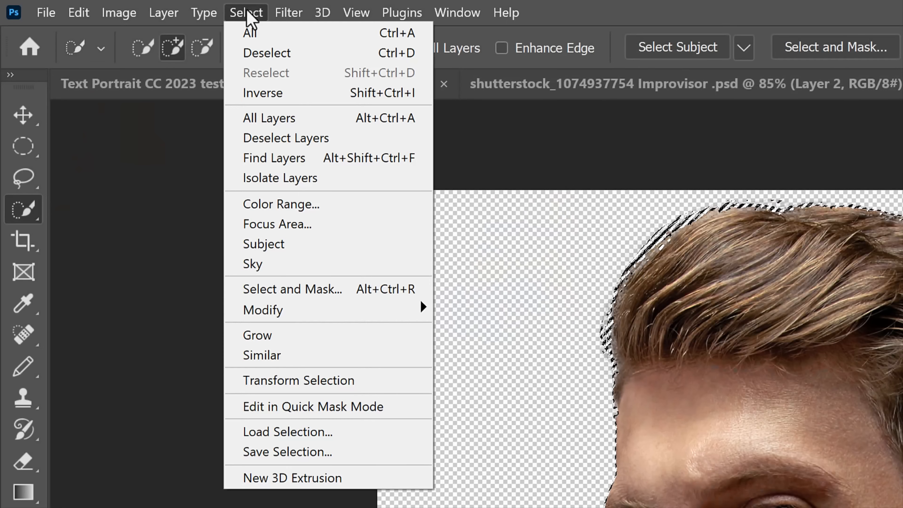
mouse_move(287, 451)
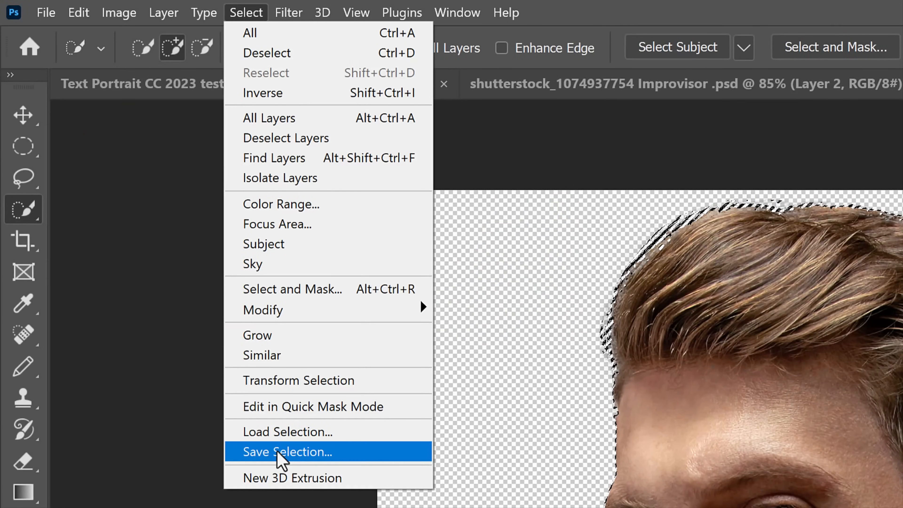
left_click(288, 451)
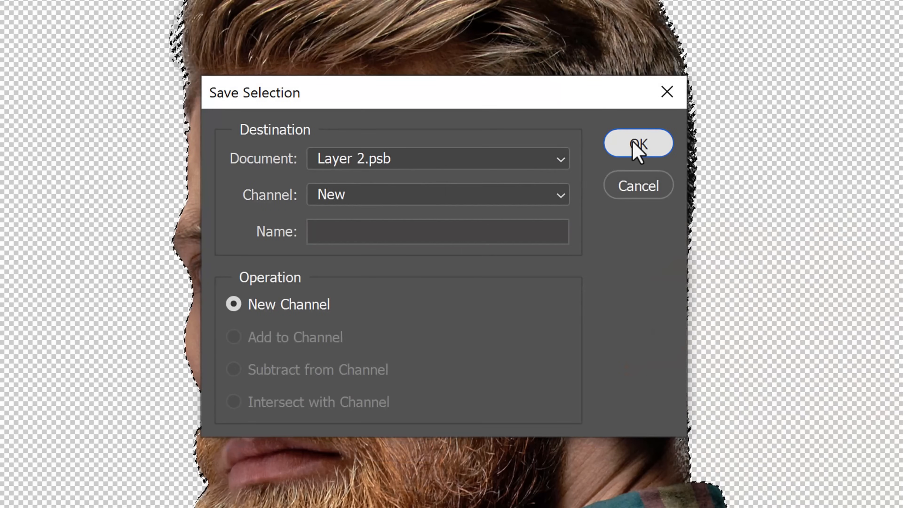
left_click(637, 143)
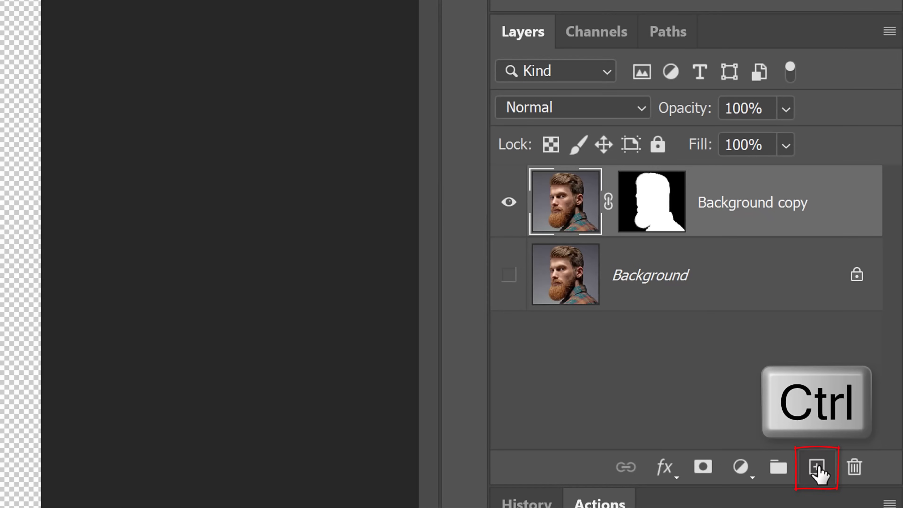
Add a layer beneath the cut-out man and fill it with solid black.
left_click(816, 466)
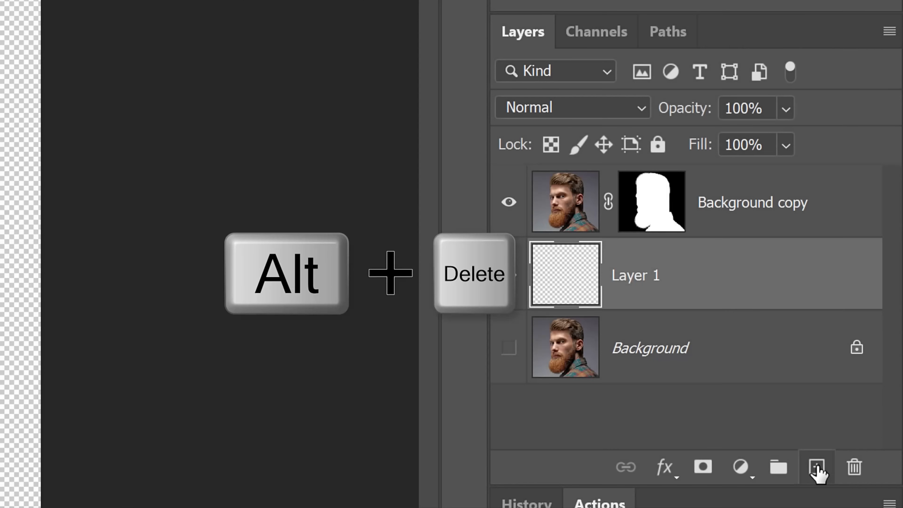
key("alt+Delete")
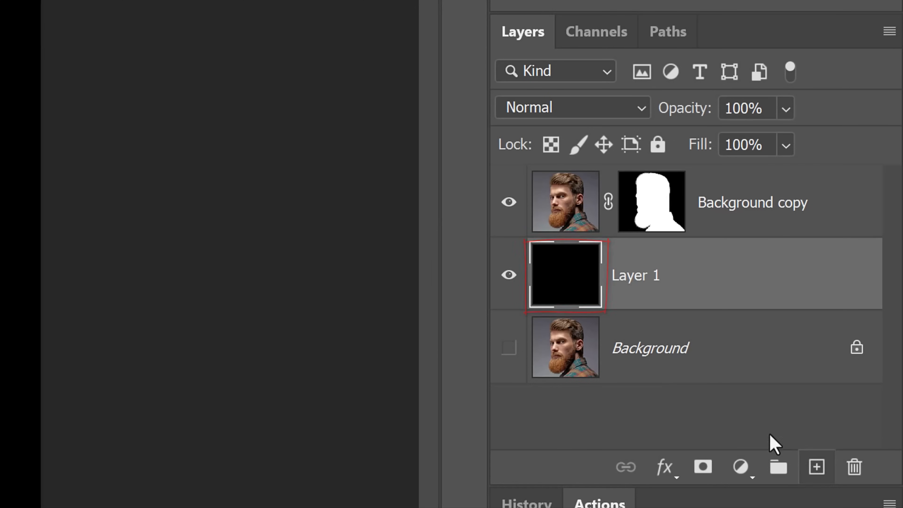
left_click(565, 201)
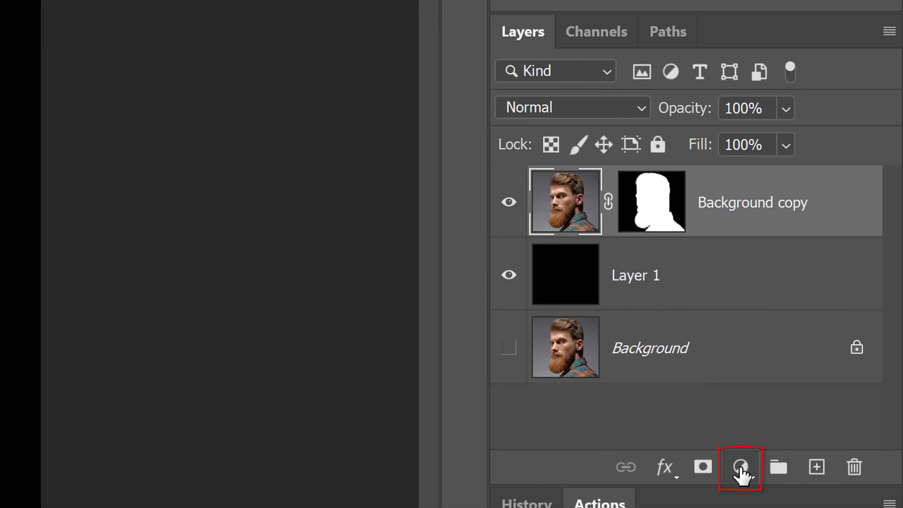
Add a Black & White adjustment layer over the man and an empty layer on top.
left_click(741, 467)
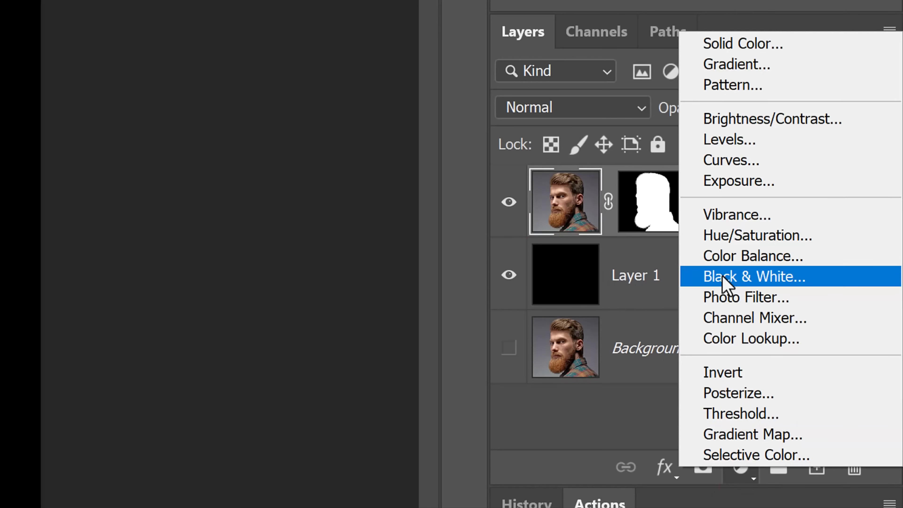
left_click(754, 276)
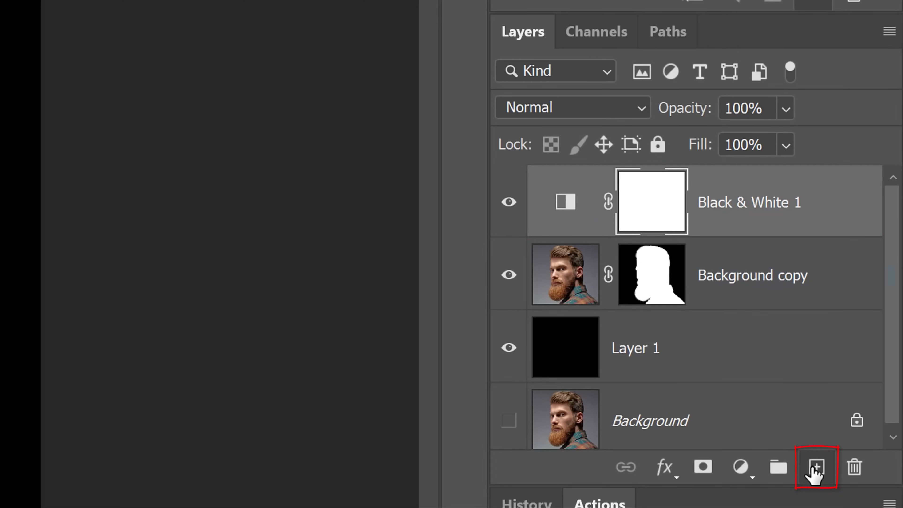
left_click(816, 467)
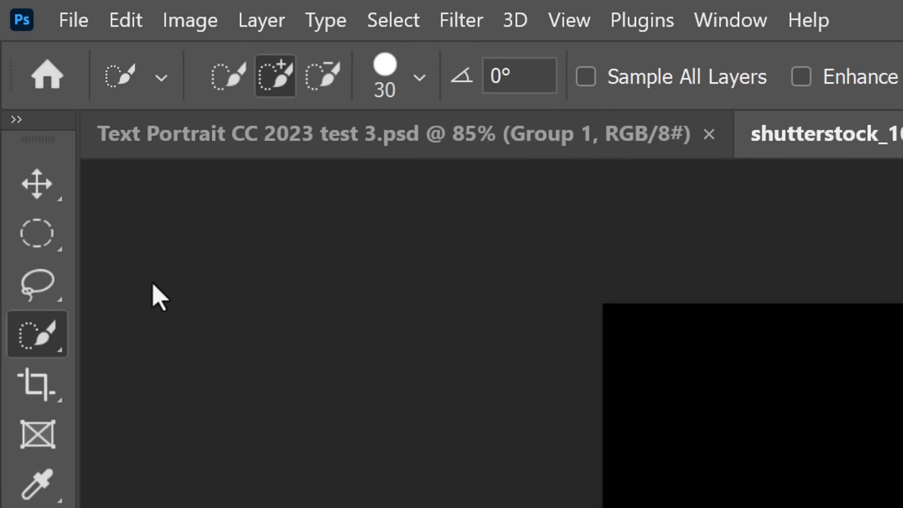
Draw a perfect-circle Elliptical Marquee selection around the man's face.
left_click(37, 233)
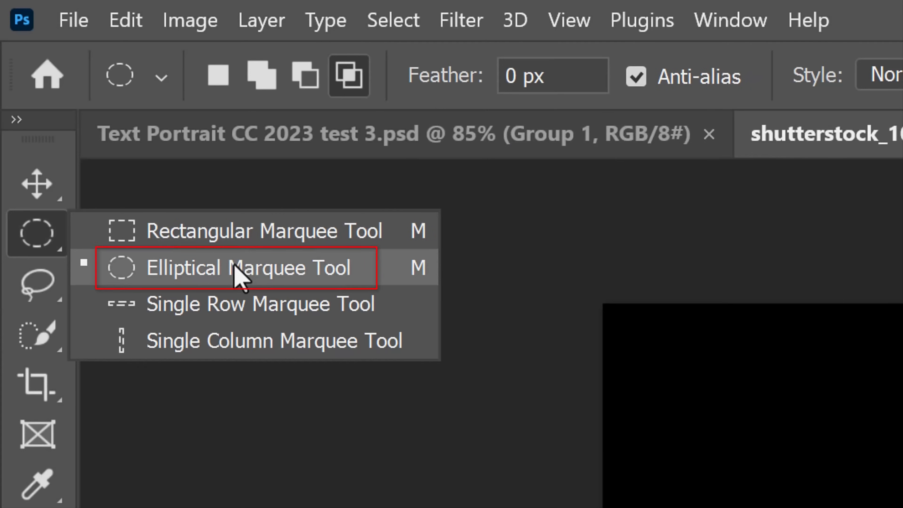
left_click(230, 267)
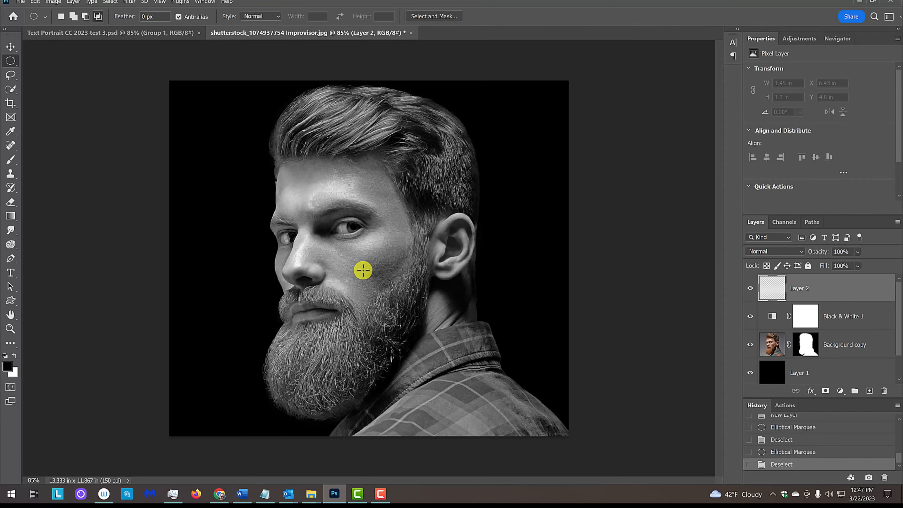
key("alt+shift")
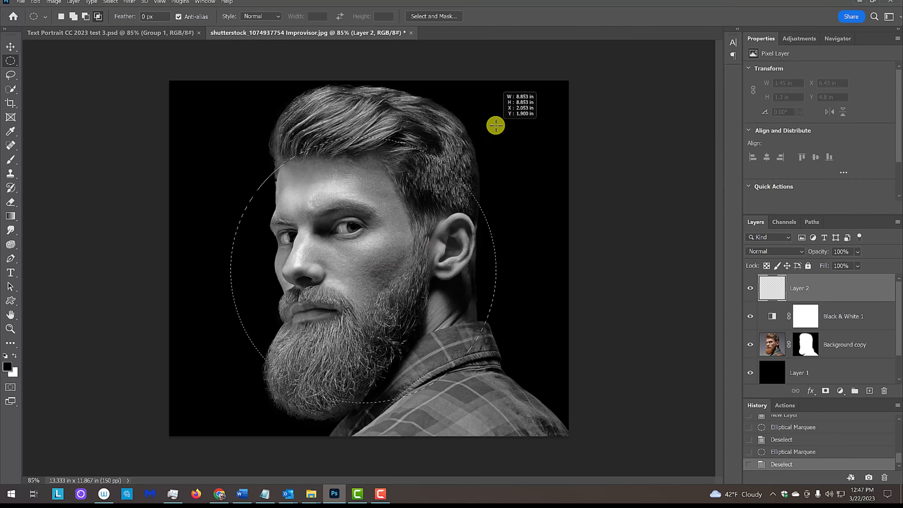
key("alt+shift+space")
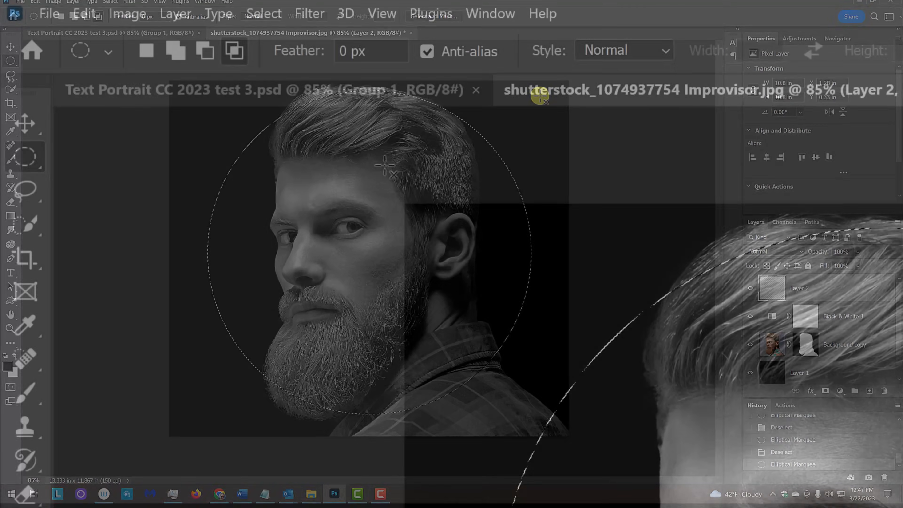
Feather the circle 150 px, invert it, fill the outside with black and deselect.
left_click(263, 13)
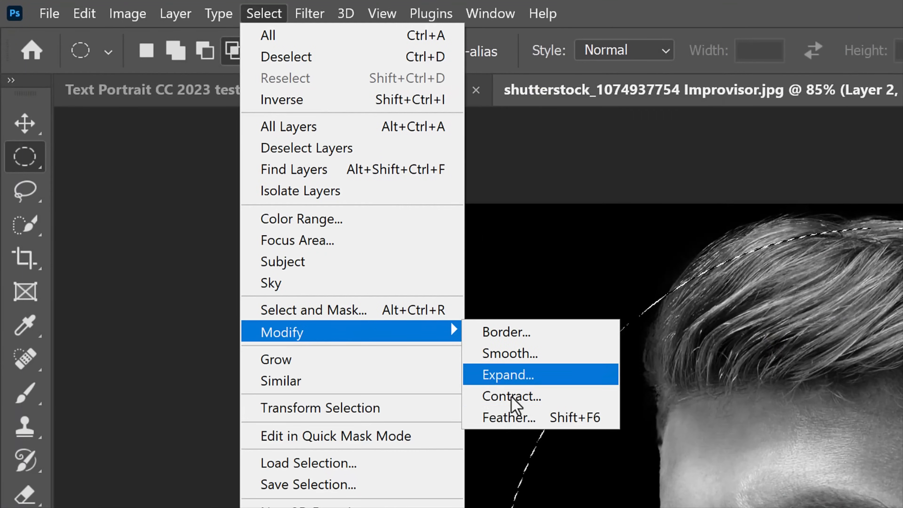
left_click(508, 417)
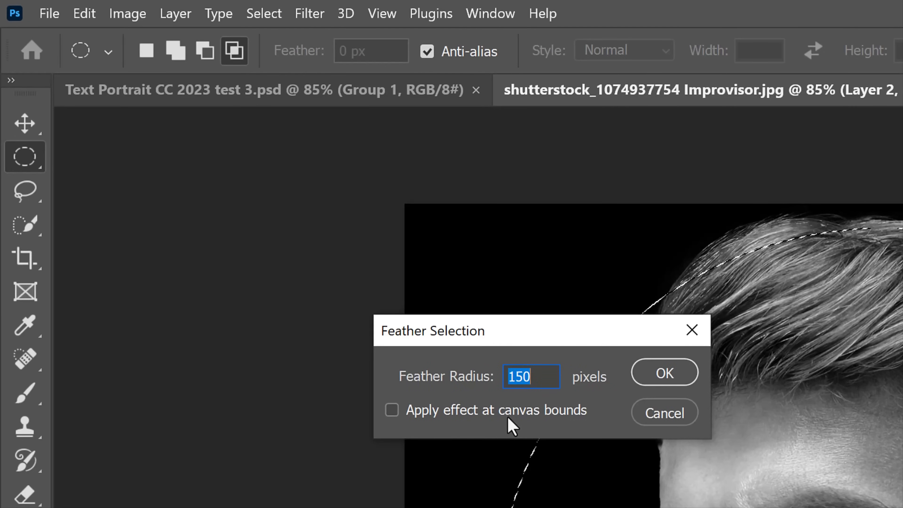
mouse_move(516, 425)
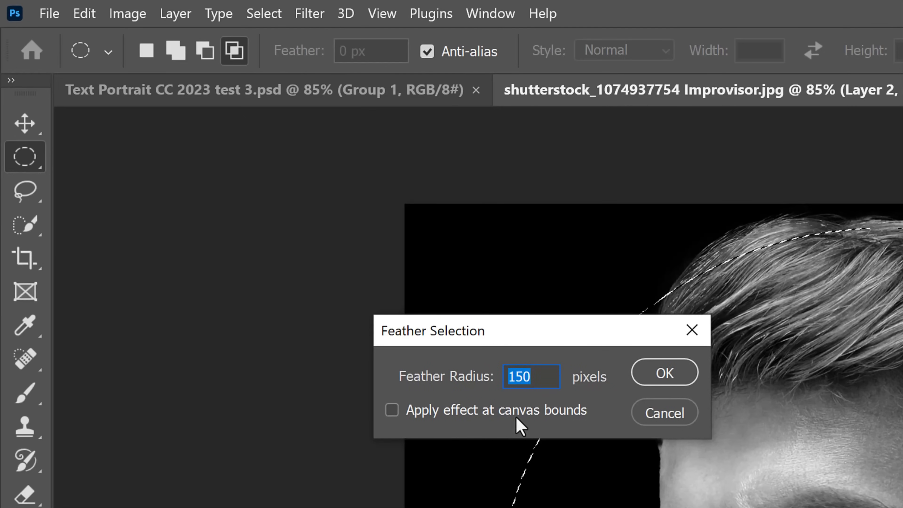
left_click(663, 372)
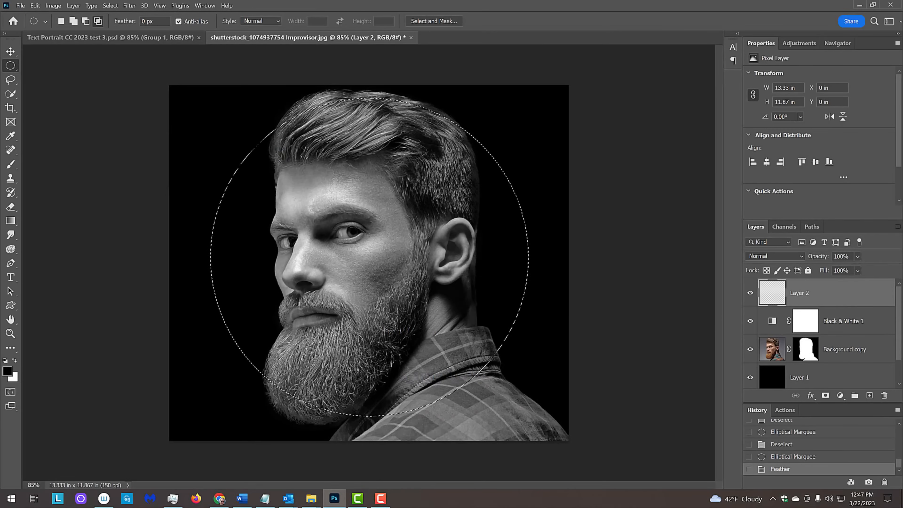
key("ctrl+shift+i")
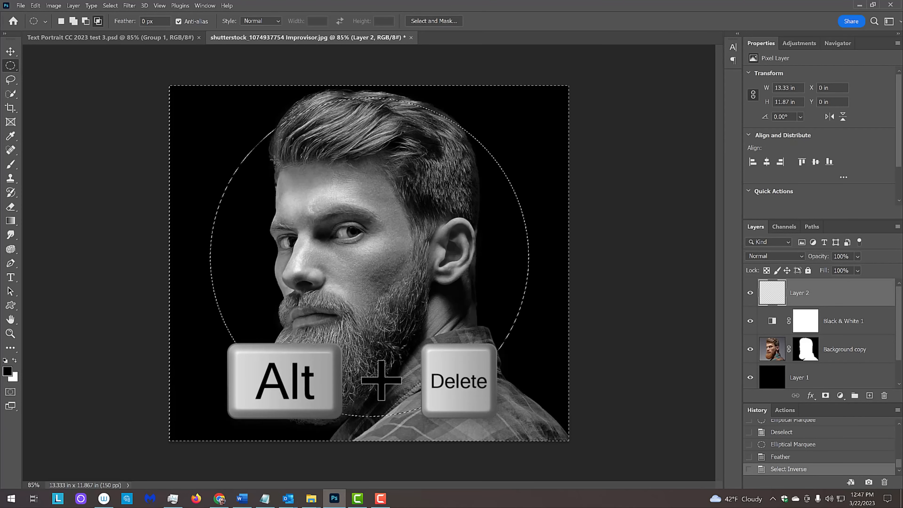
key("alt+Delete")
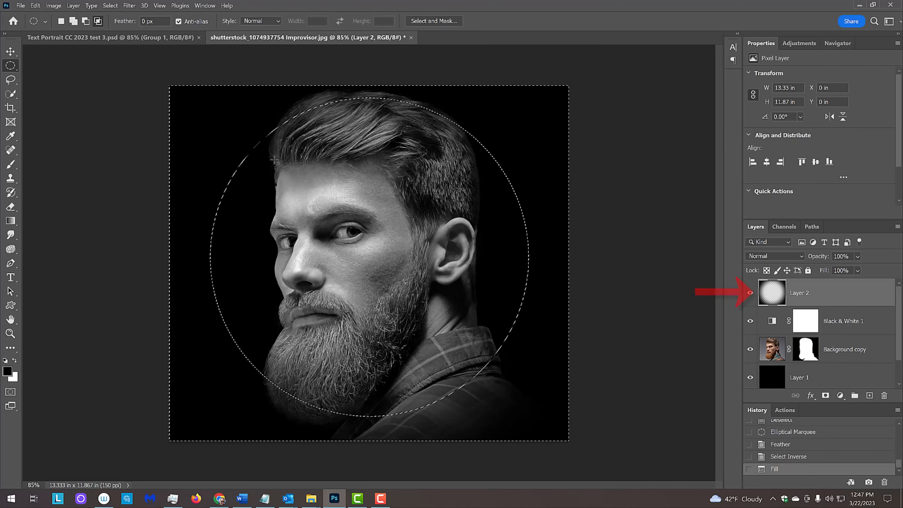
key("ctrl+d")
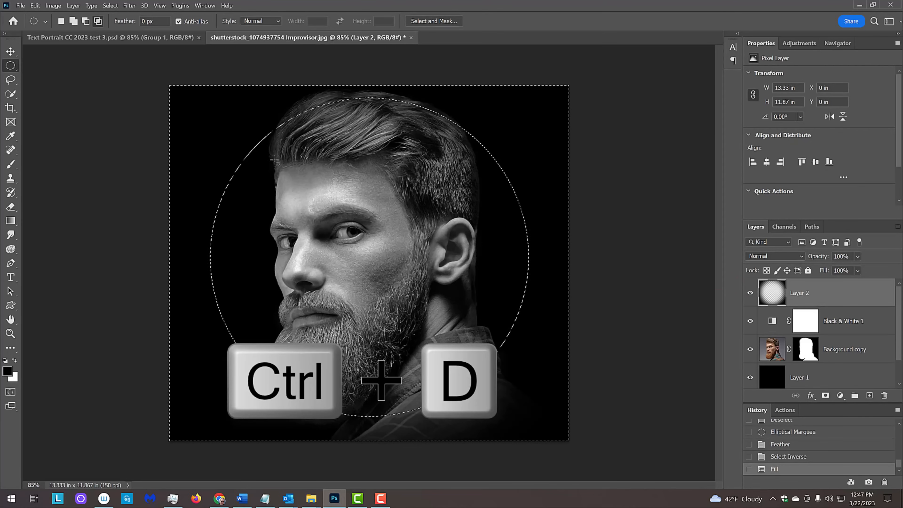
key("ctrl+d")
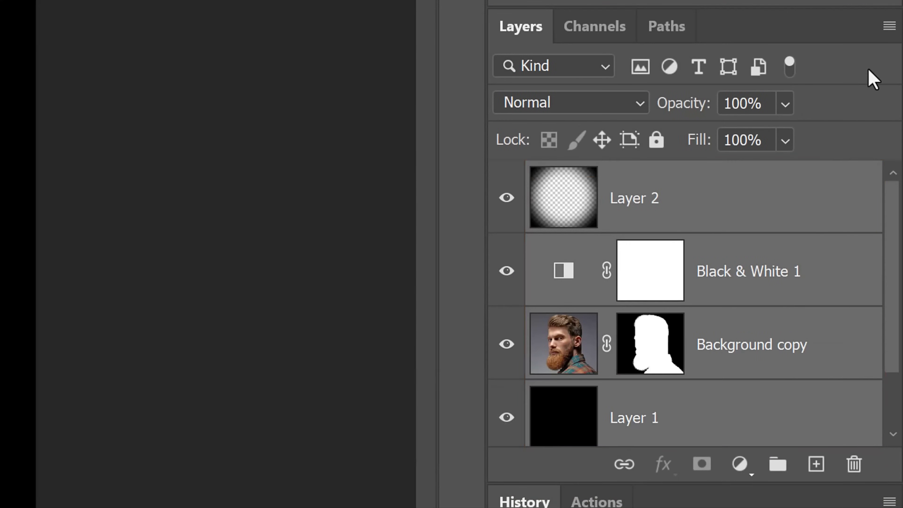
Convert the four portrait layers to one smart object, add an empty layer beneath and hide the smart object.
left_click(888, 26)
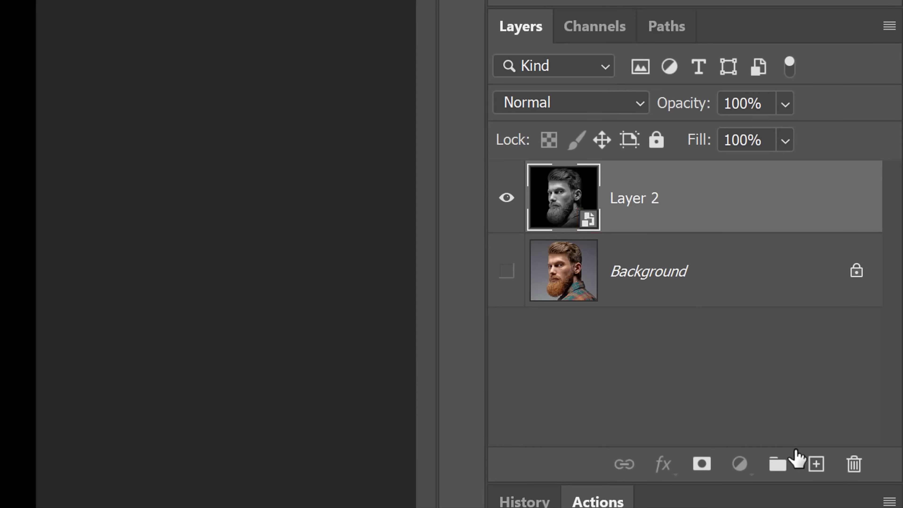
left_click(815, 465)
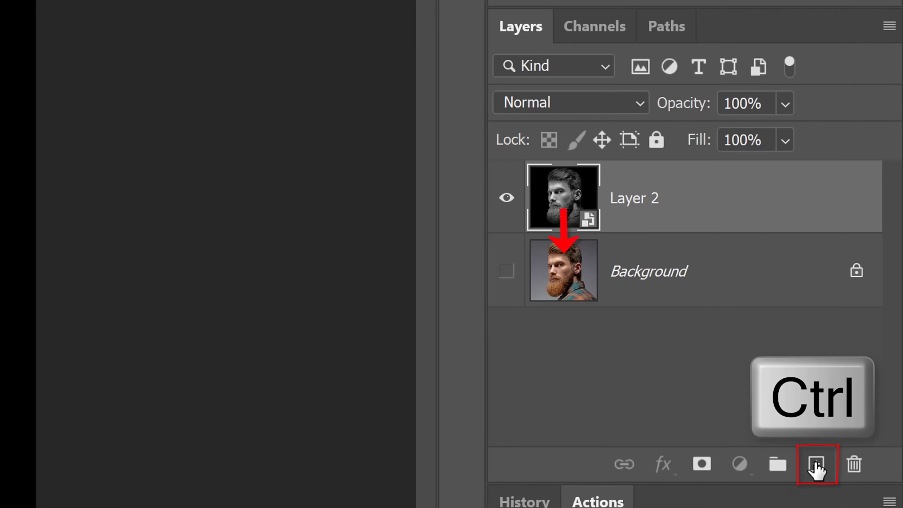
left_click(817, 464)
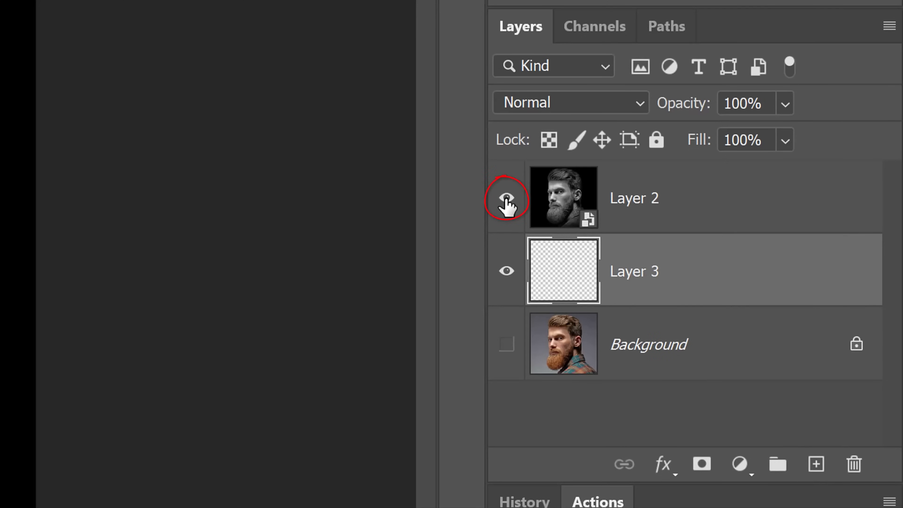
left_click(506, 198)
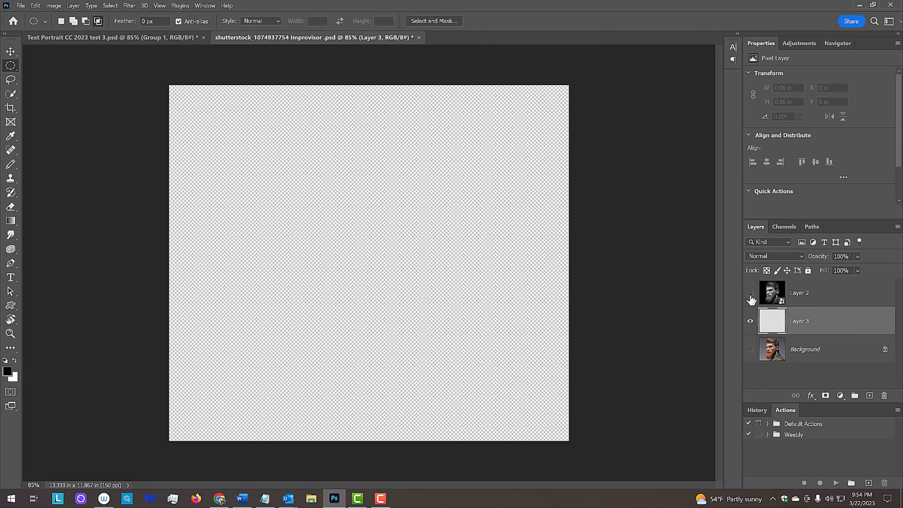
Copy the selected song lyrics from the Chrome search result.
left_click(750, 293)
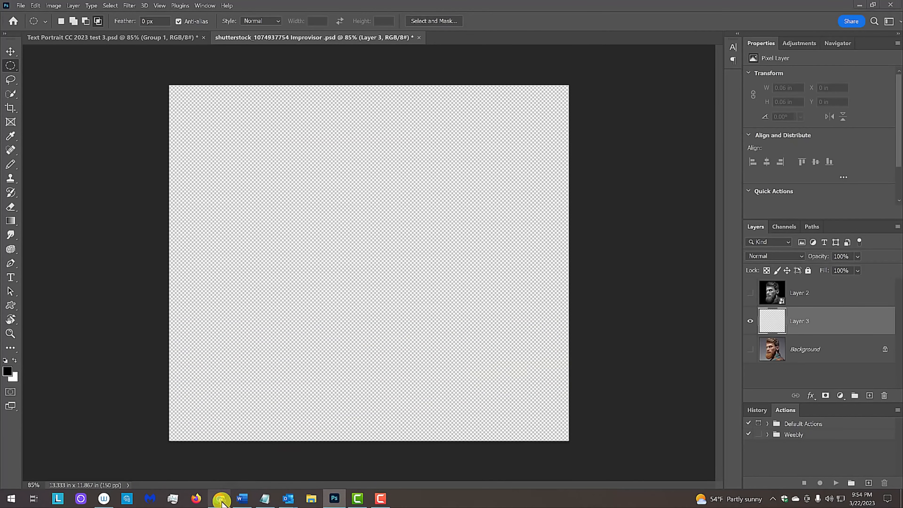
left_click(218, 498)
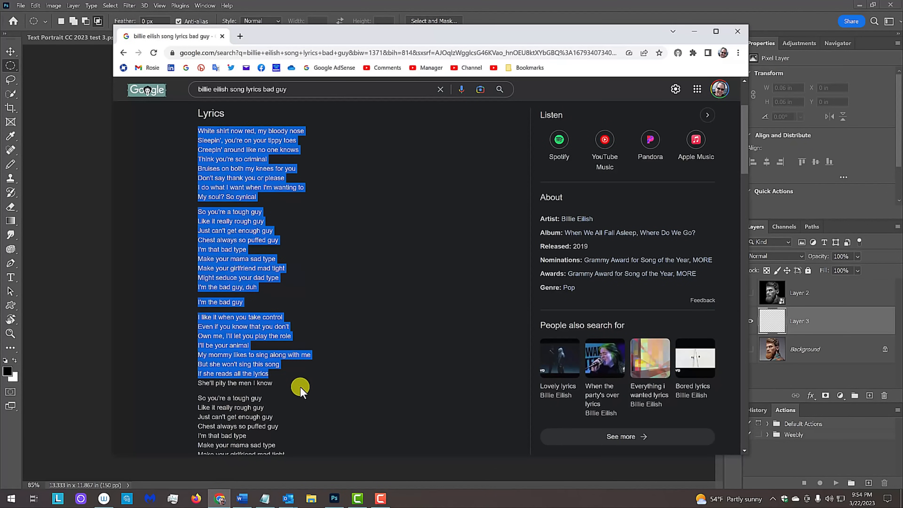
scroll("down", 3)
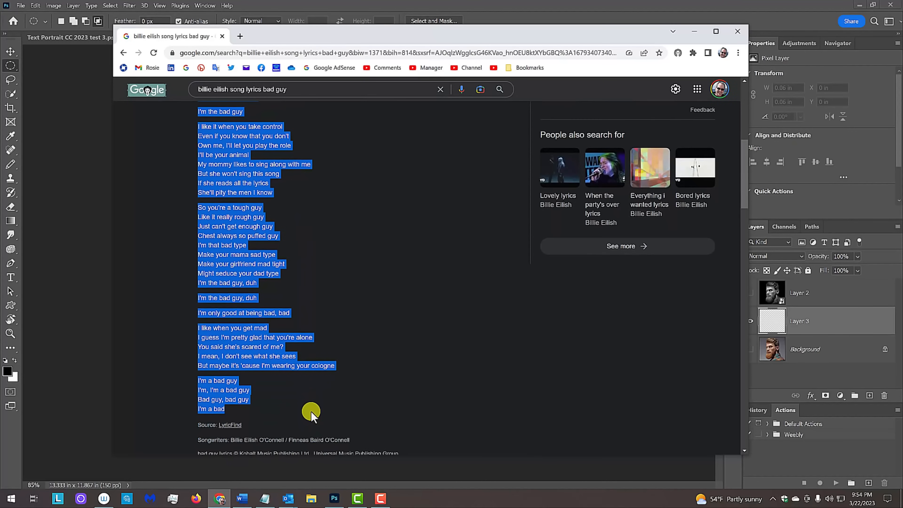
key("ctrl+c")
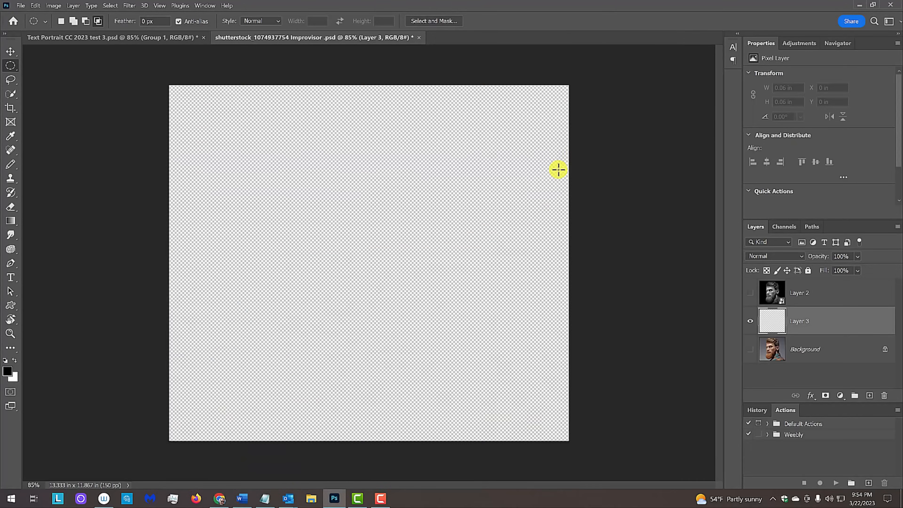
Paste the lyrics into an empty Notepad document as one continuous paragraph.
left_click(264, 498)
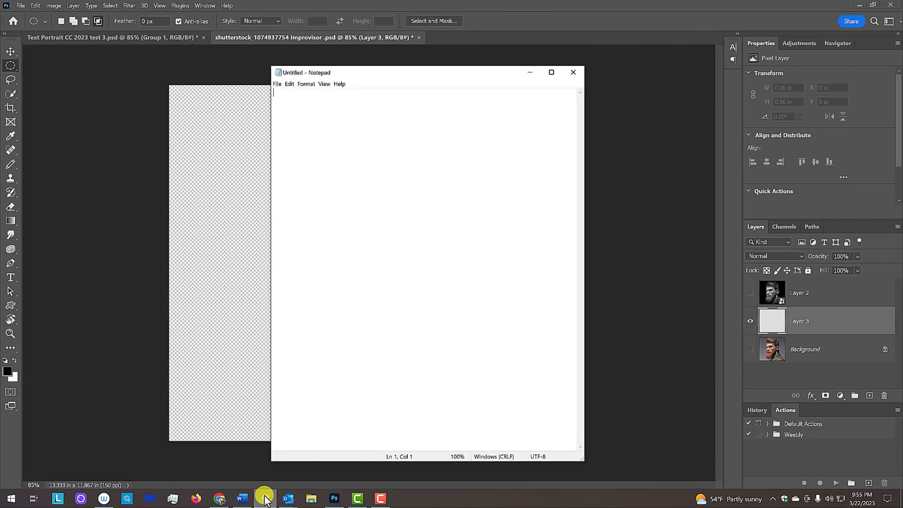
key("ctrl+v")
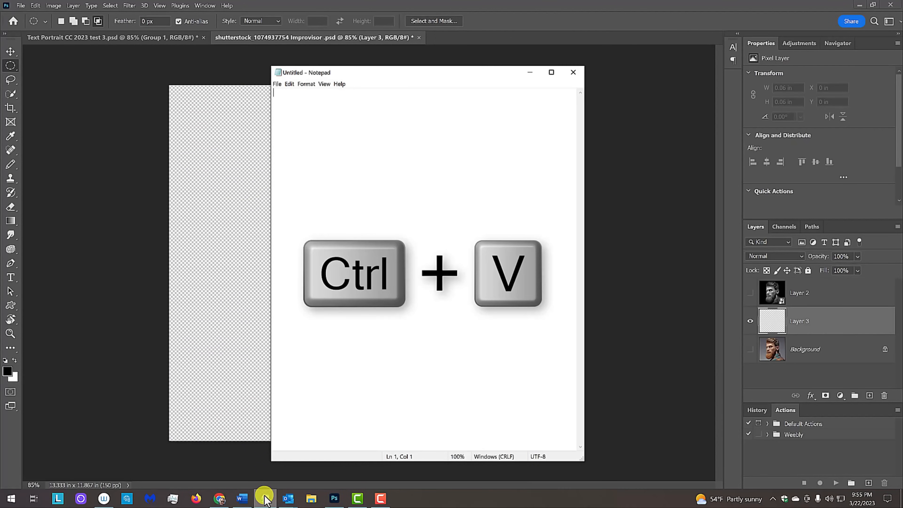
key("ctrl+v")
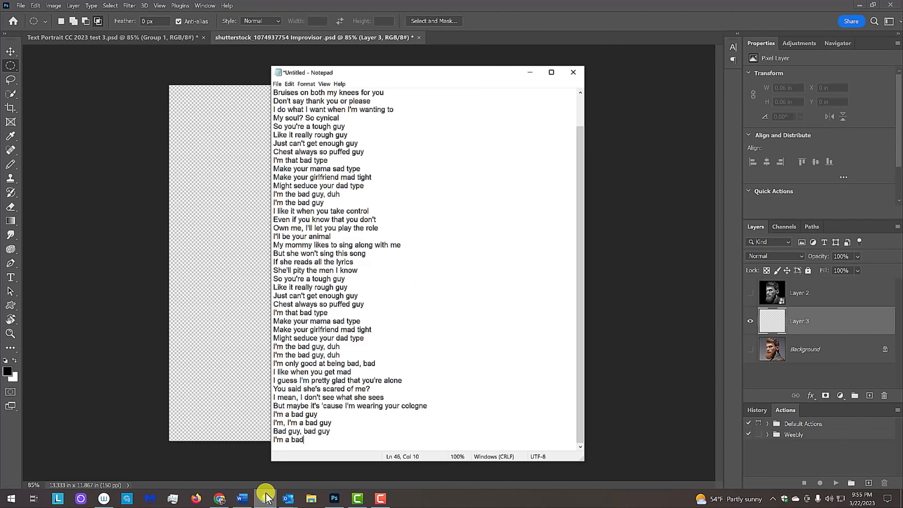
scroll("up", 3)
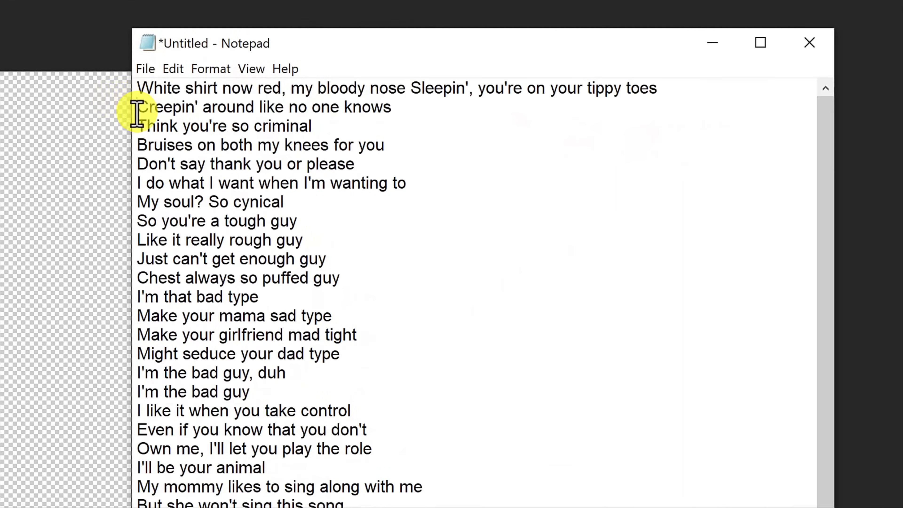
left_click(210, 69)
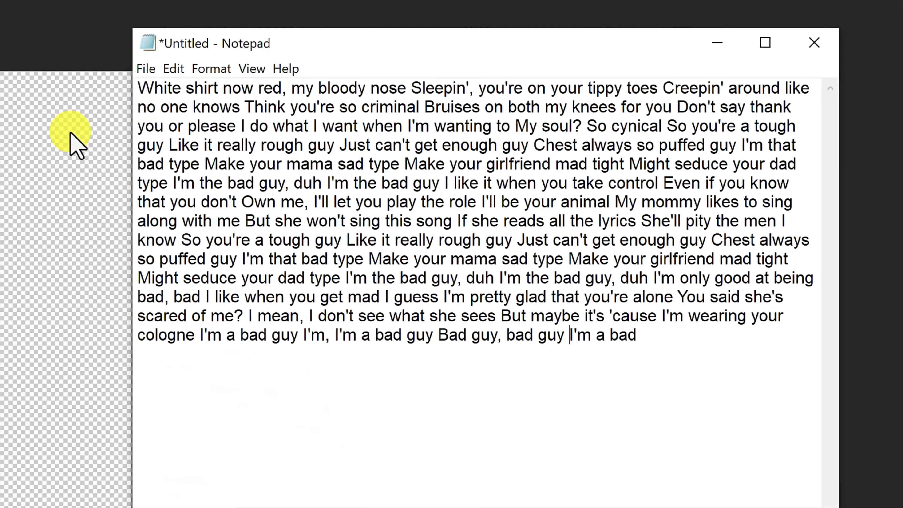
Copy all of the Notepad lyric text and return to Photoshop.
key("ctrl+a")
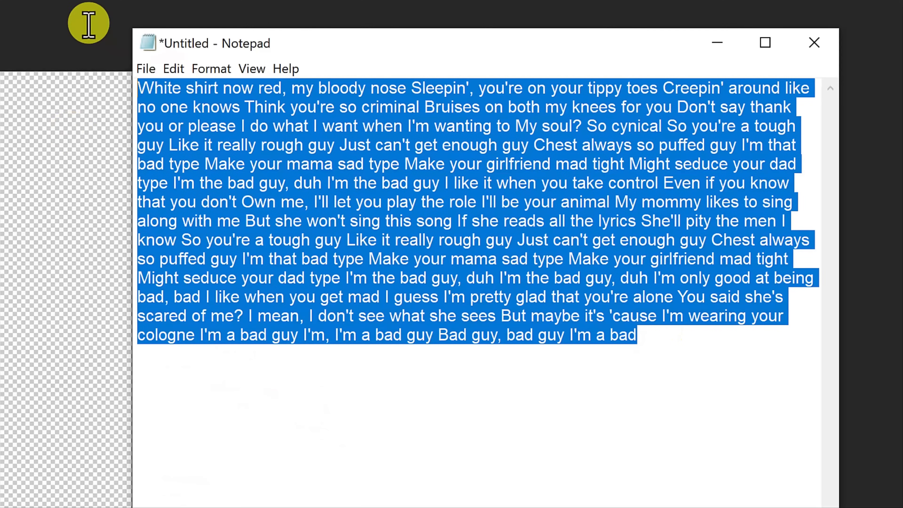
key("ctrl+c")
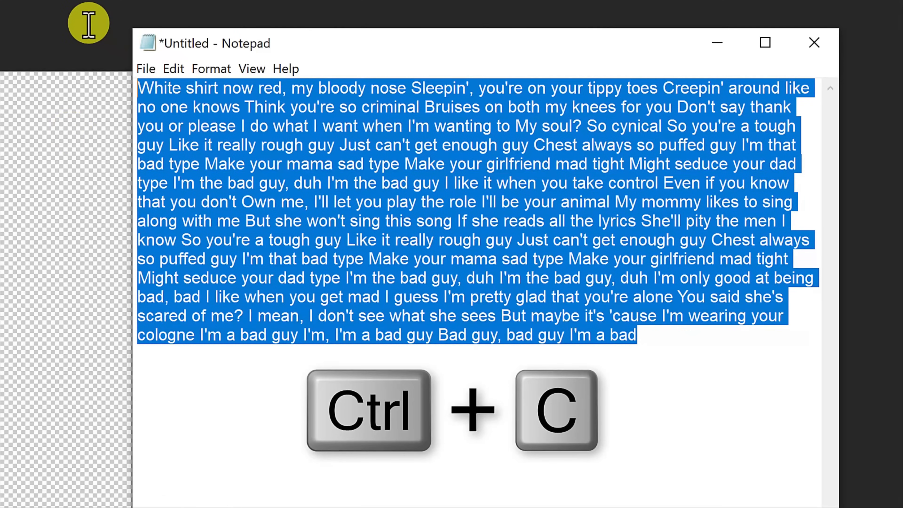
key("ctrl+c")
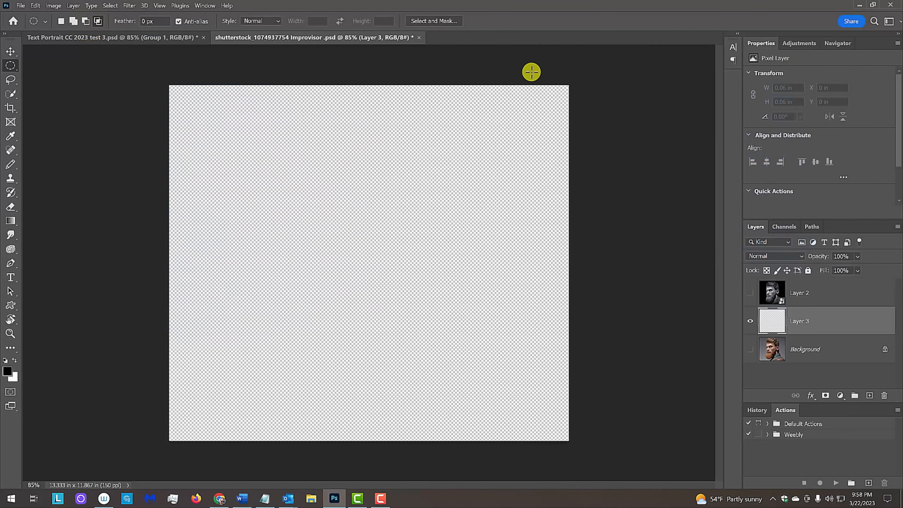
Paste the song lyrics several times into a canvas-sized paragraph text box and commit the text.
right_click(10, 277)
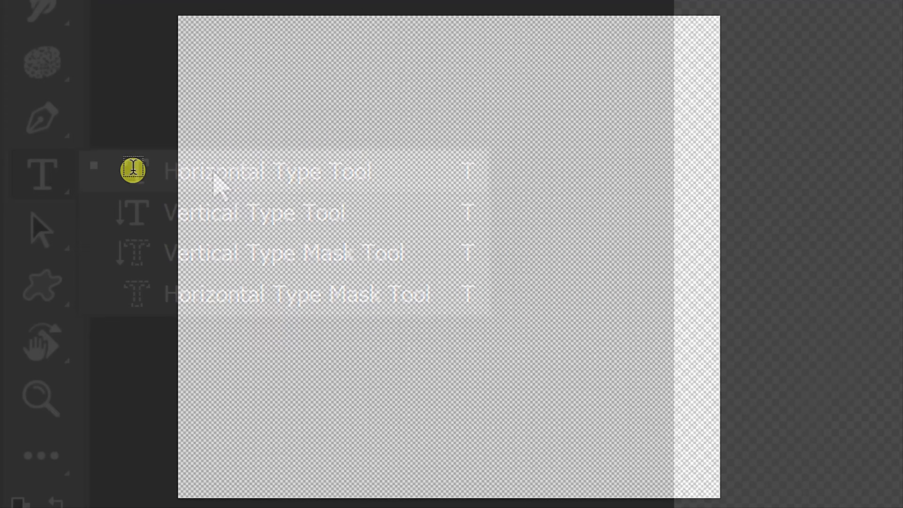
key("ctrl+v")
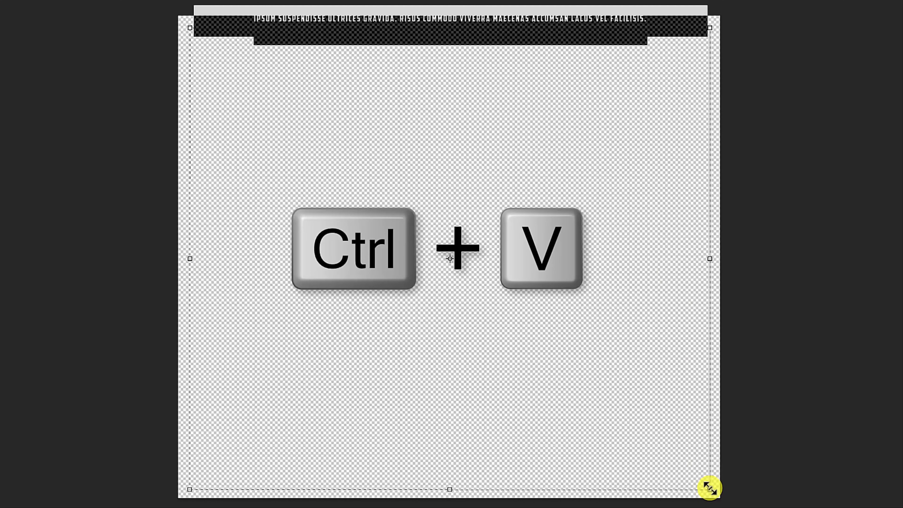
key("ctrl+v")
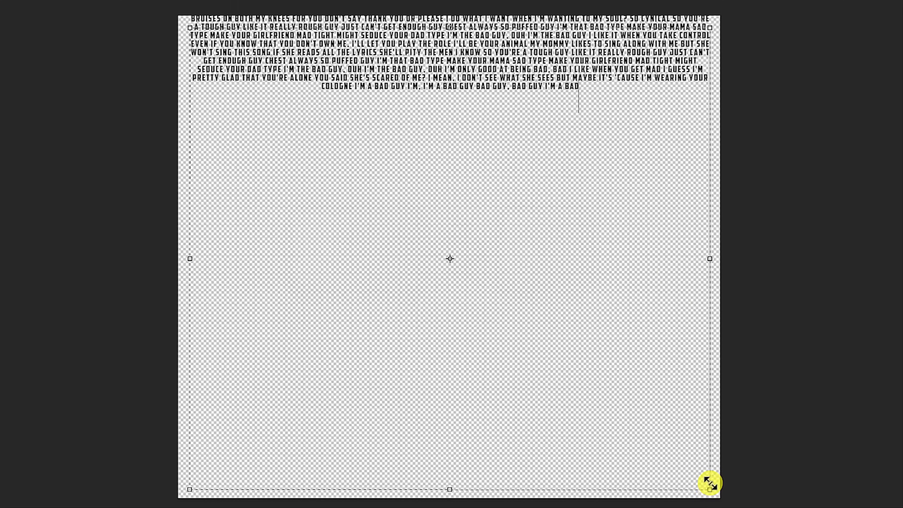
key("ctrl+v")
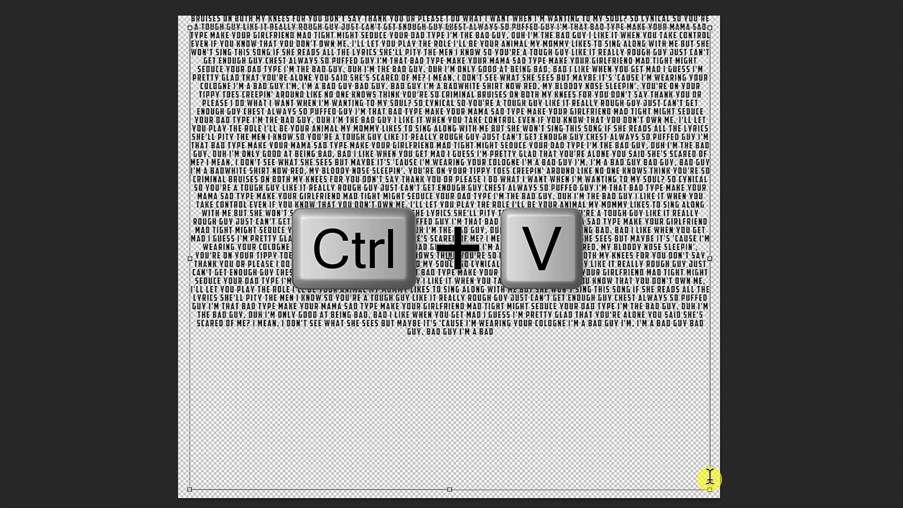
key("ctrl+v")
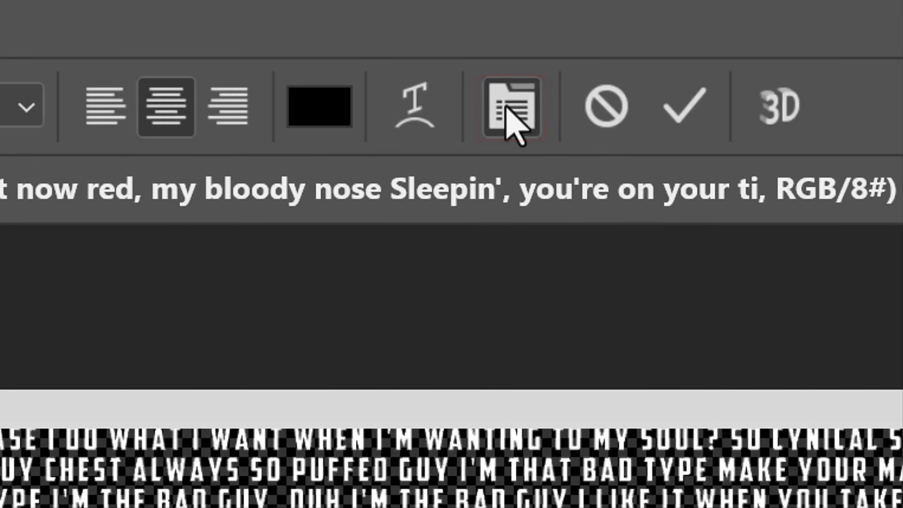
left_click(508, 107)
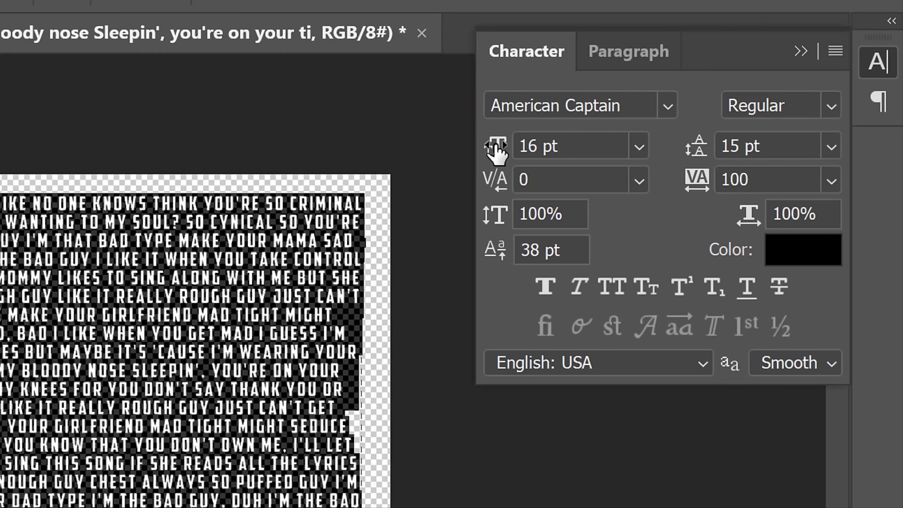
Set the American Captain lyric text to 16 pt size, 15 pt leading and 35 pt baseline shift.
left_click(494, 145)
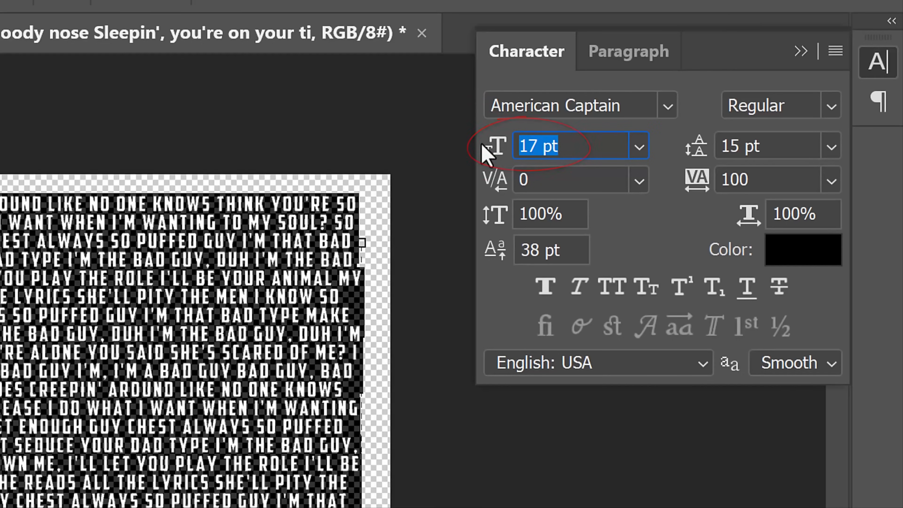
scroll("up", 3)
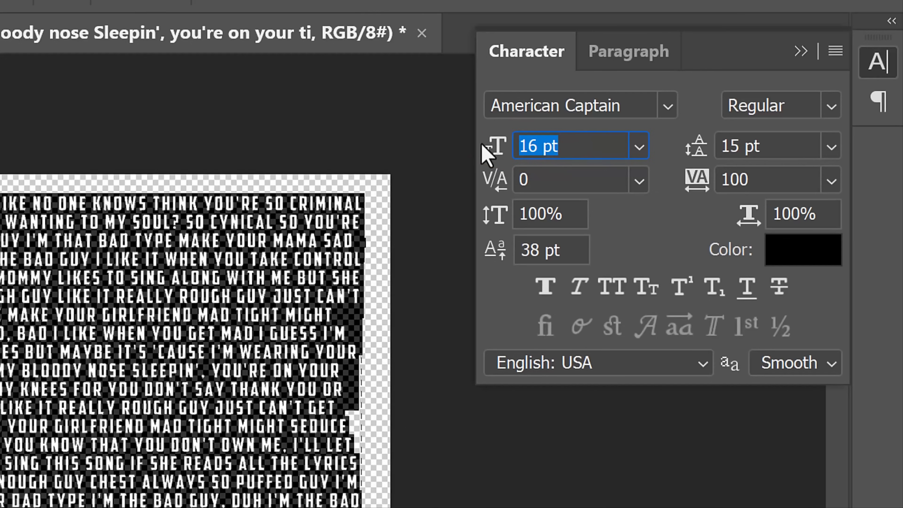
mouse_move(697, 161)
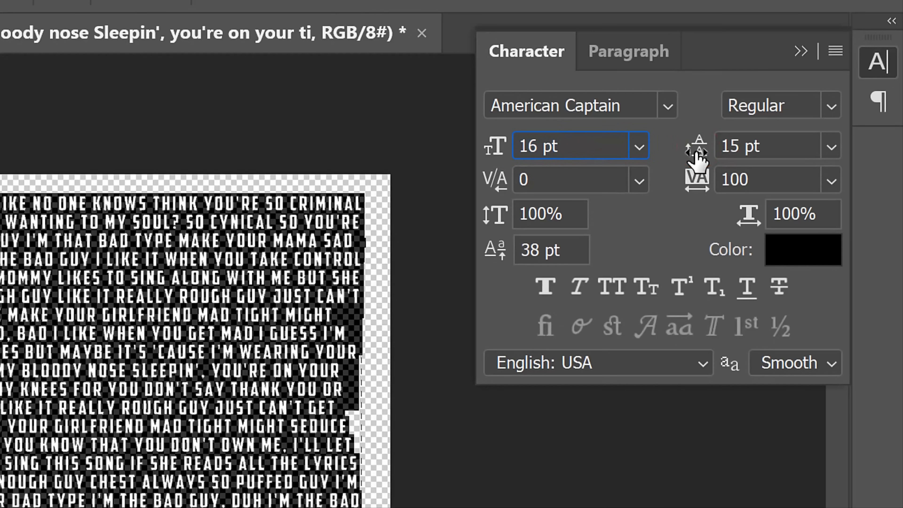
mouse_move(697, 172)
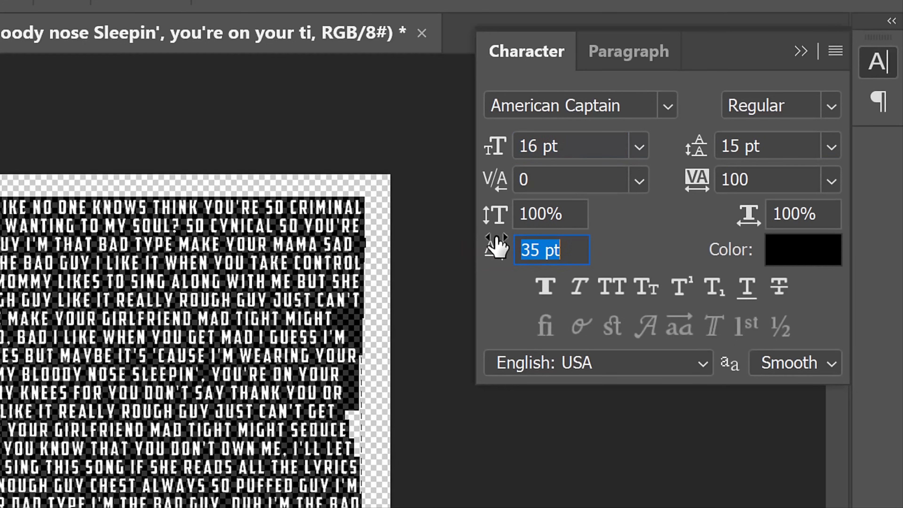
left_click(492, 21)
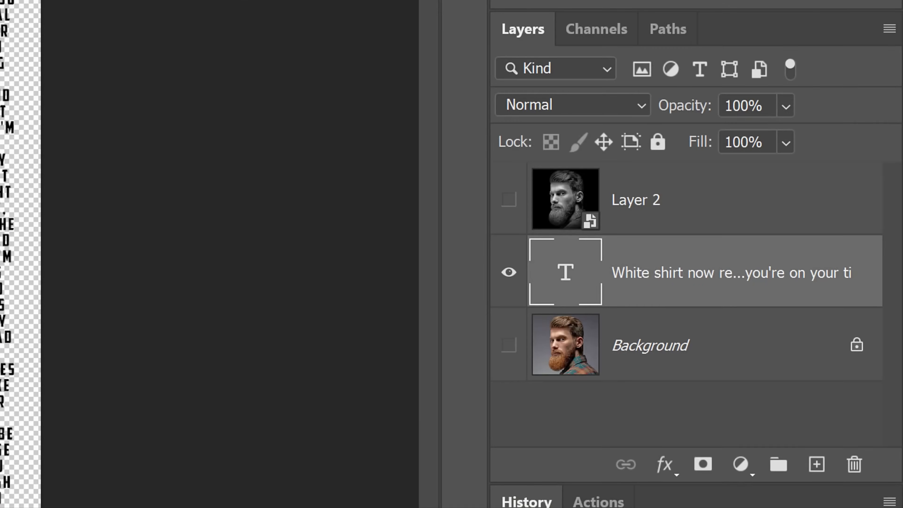
Apply a 10-pixel Gaussian blur to the grayscale face layer (Layer 2).
left_click(509, 200)
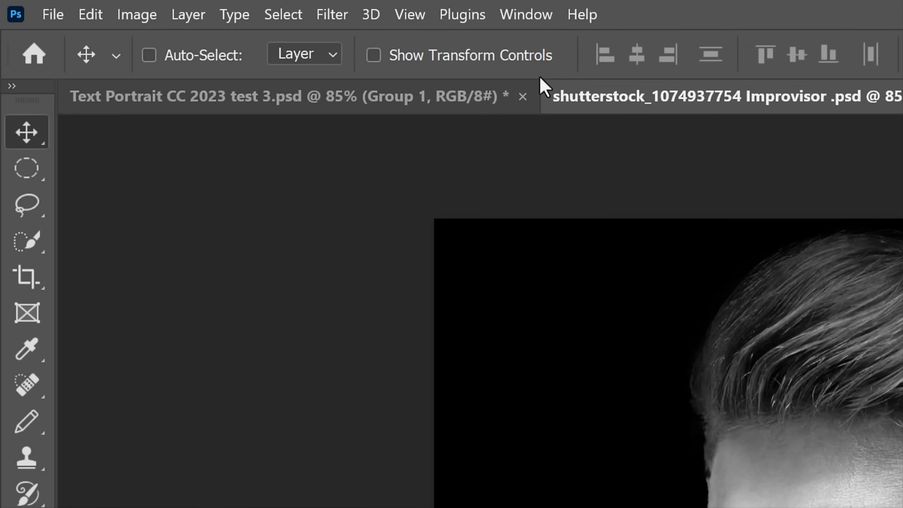
left_click(331, 15)
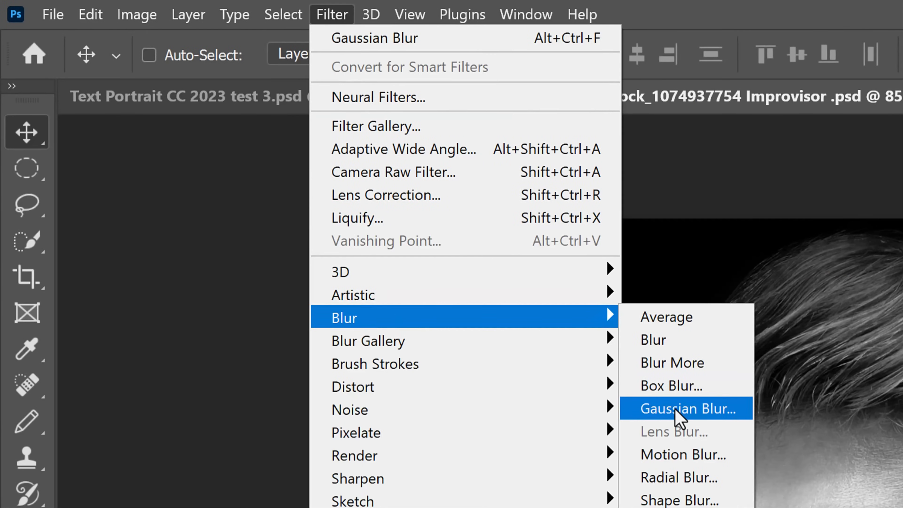
left_click(685, 408)
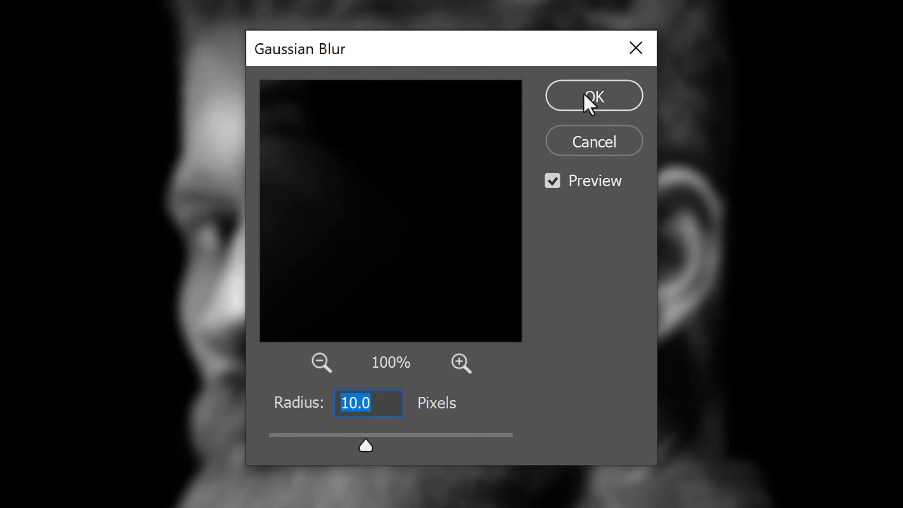
left_click(593, 96)
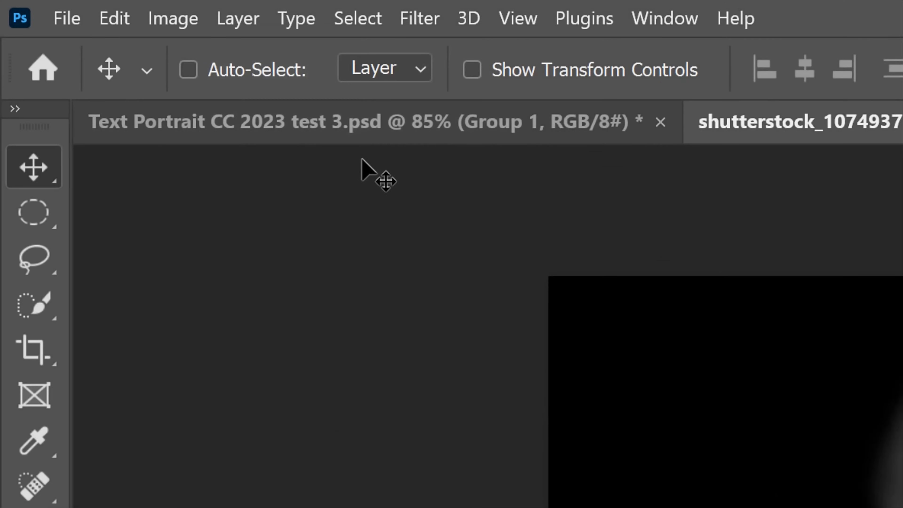
Save a copy of the blurred face document to the desktop as Displacement.psd.
left_click(66, 18)
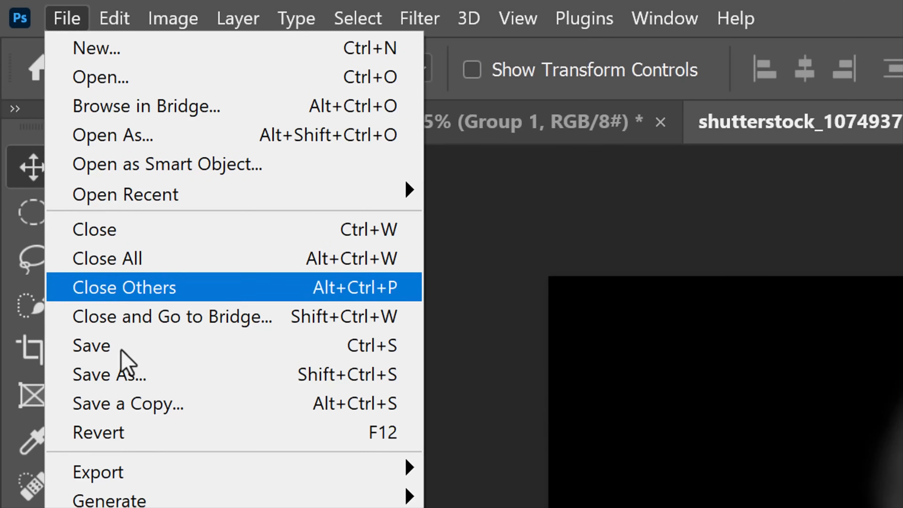
mouse_move(131, 403)
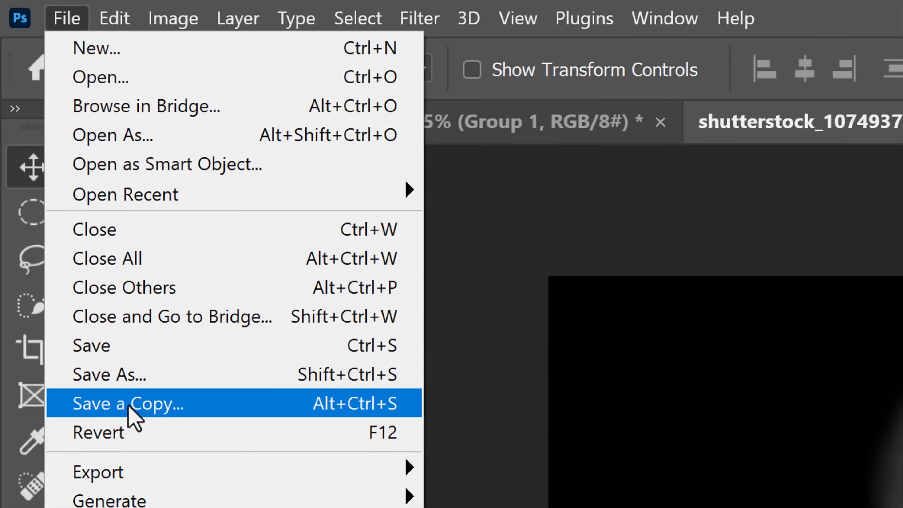
left_click(127, 403)
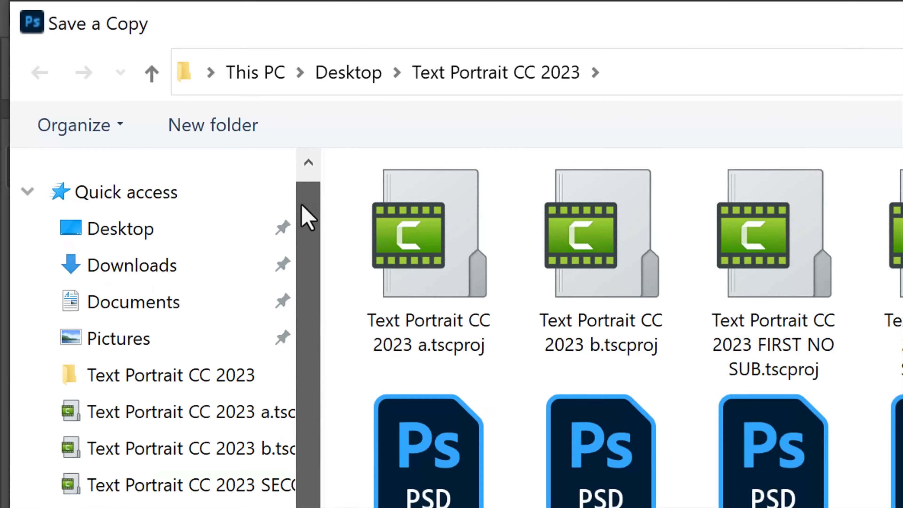
left_click(120, 228)
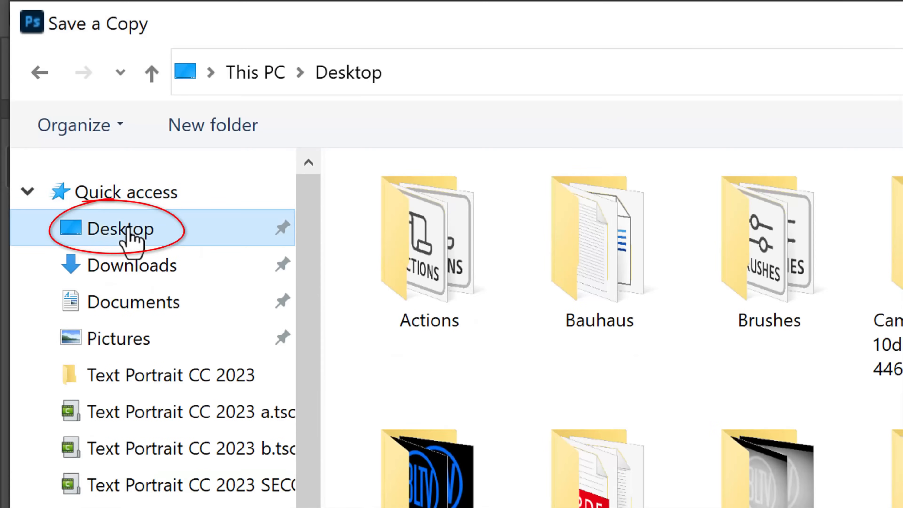
type("Dis")
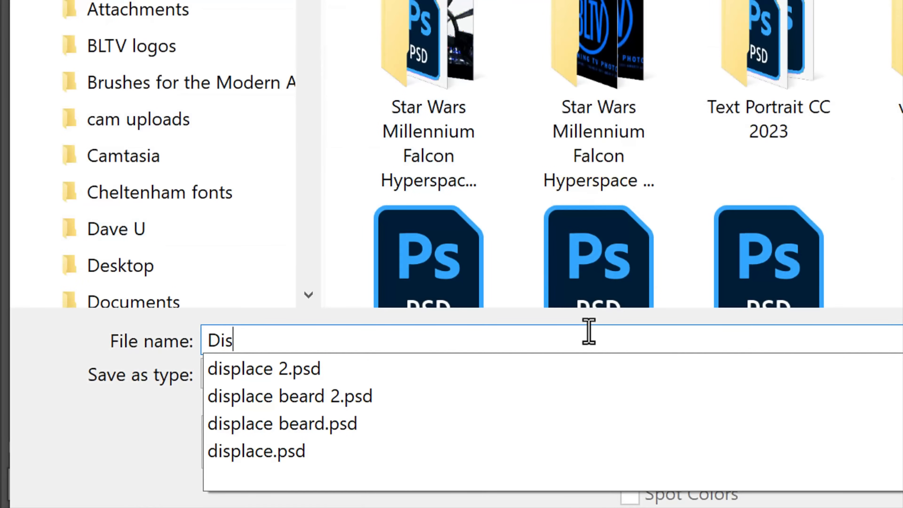
type("placement")
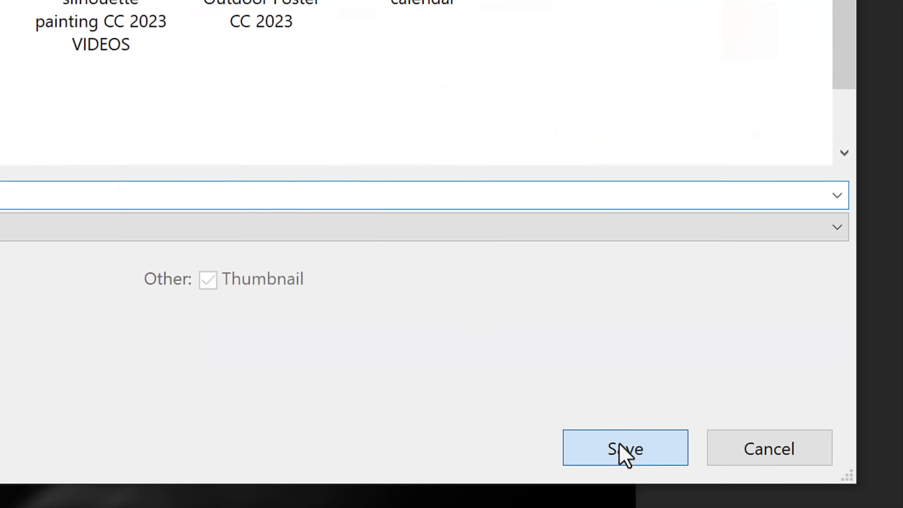
left_click(624, 448)
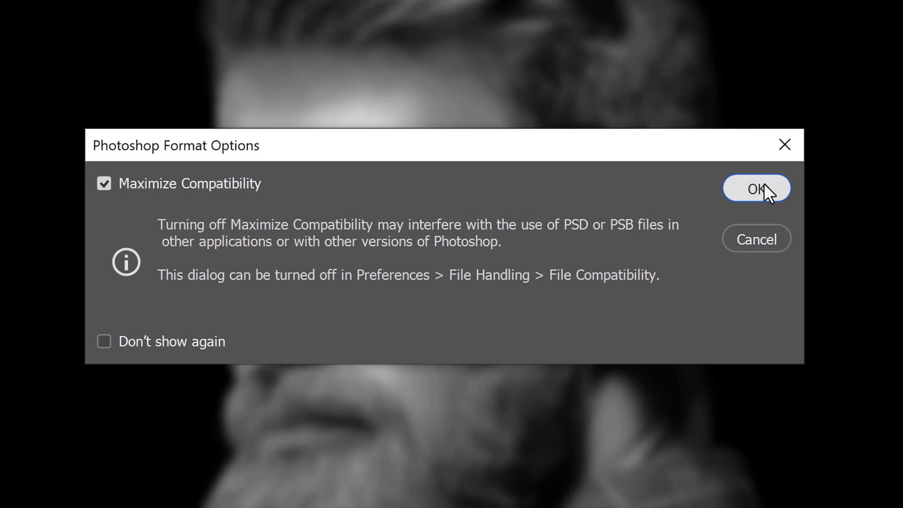
left_click(756, 188)
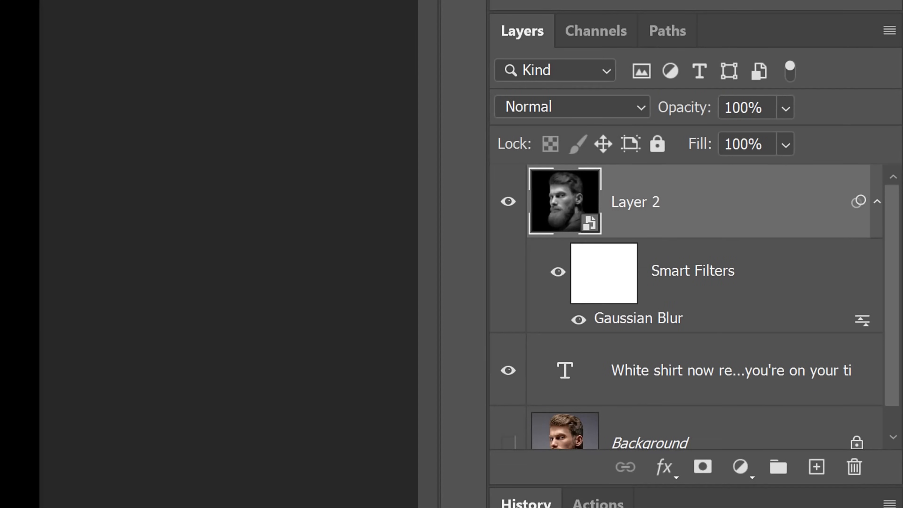
Undo the blur on the face layer, hide it, and select the lyric text layer.
key("ctrl+z")
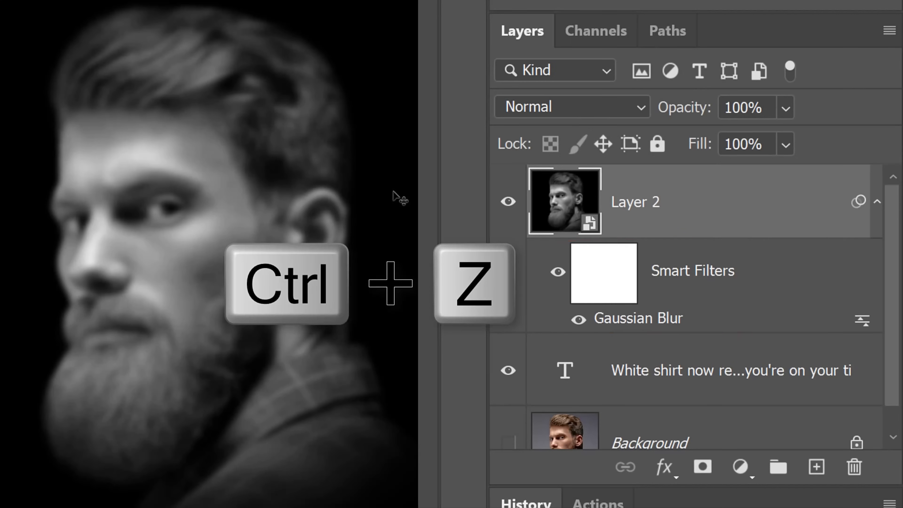
key("ctrl+z")
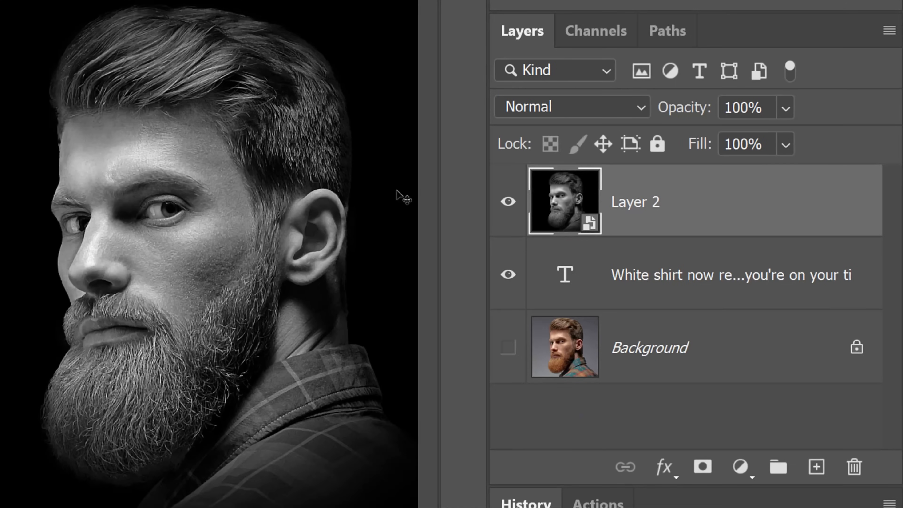
left_click(508, 202)
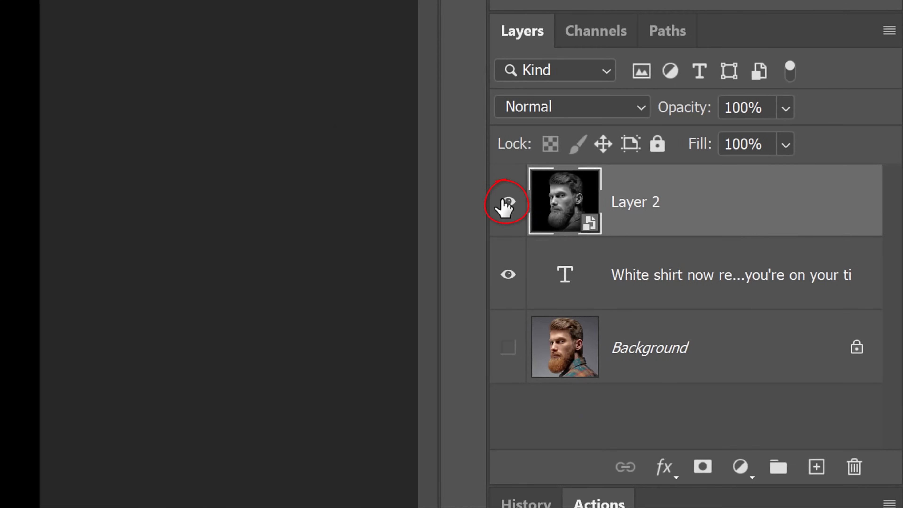
left_click(508, 201)
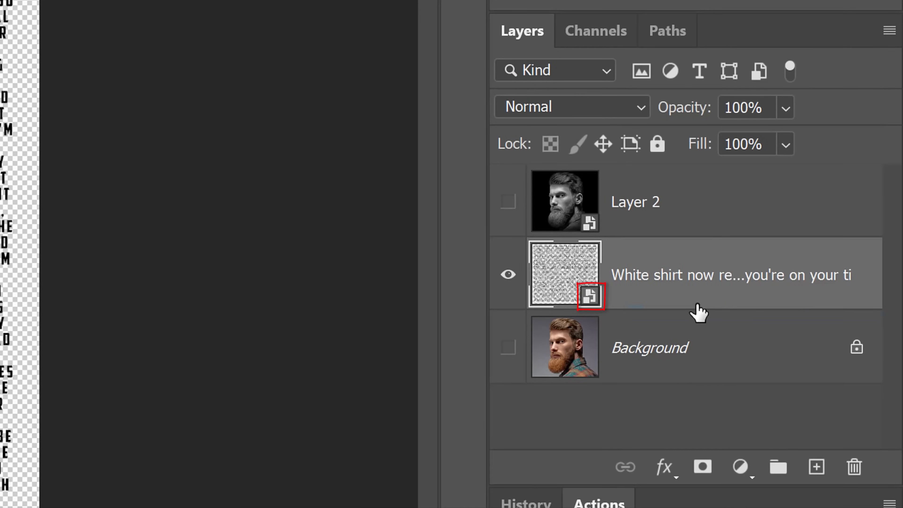
Displace the lyric text with scales 20/20, Repeat Edge Pixels, using Displacement.psd as the map.
left_click(335, 15)
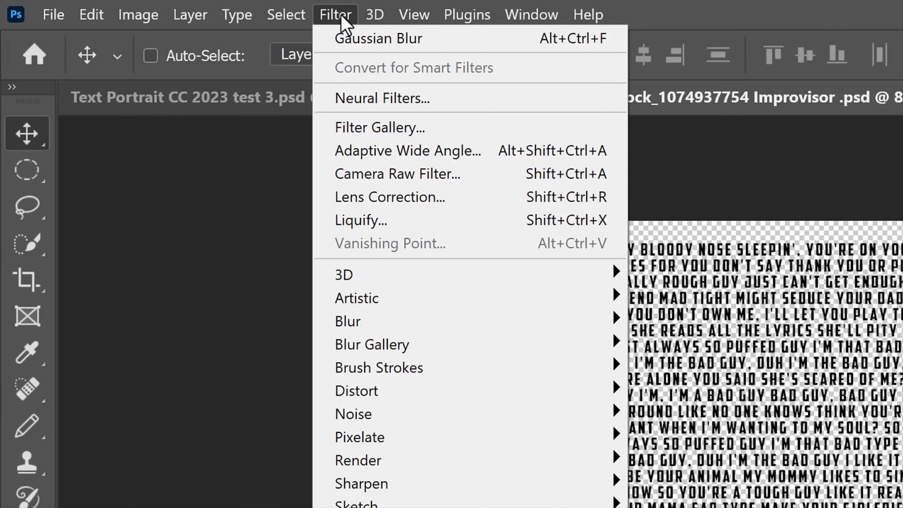
mouse_move(359, 390)
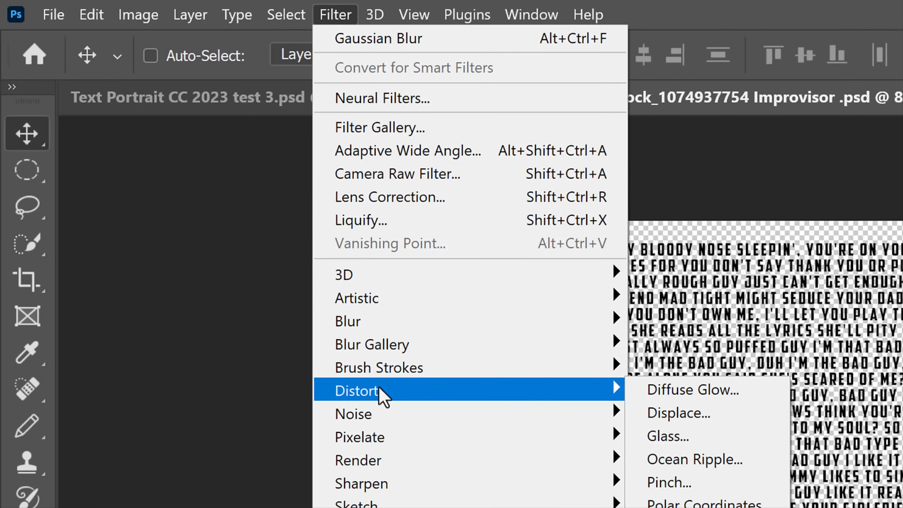
left_click(677, 412)
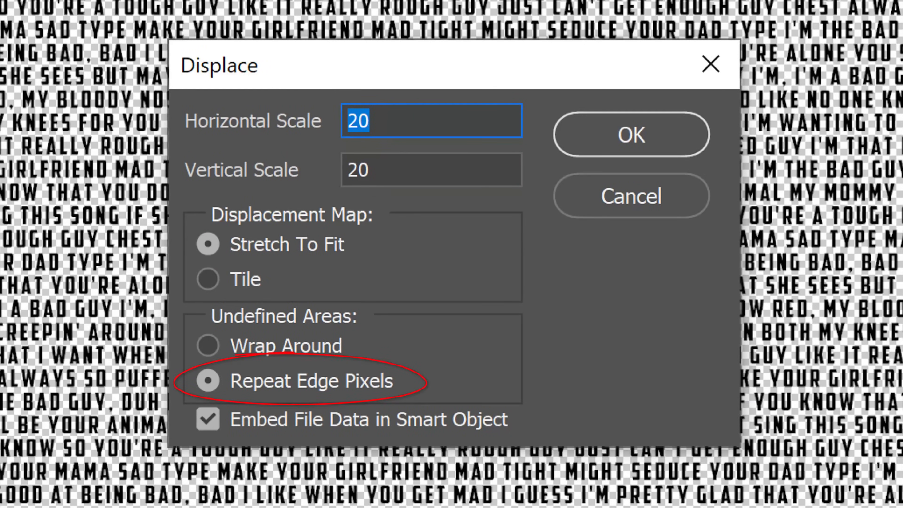
left_click(629, 134)
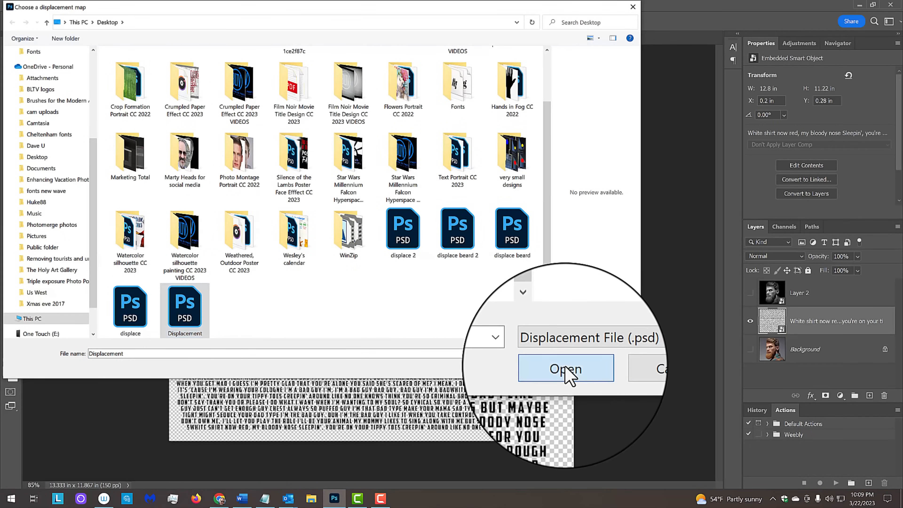
left_click(564, 368)
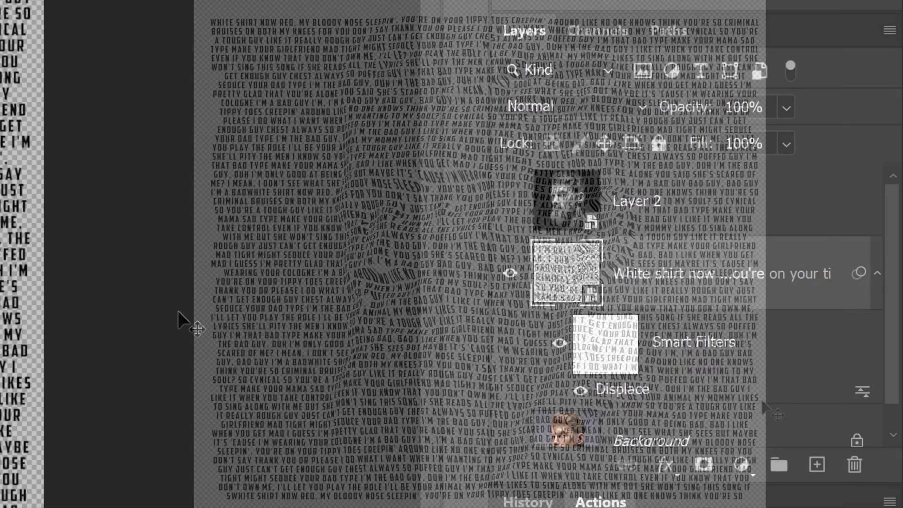
Show the bearded man photo clipped into the displaced text and add a black layer beneath.
left_click(509, 201)
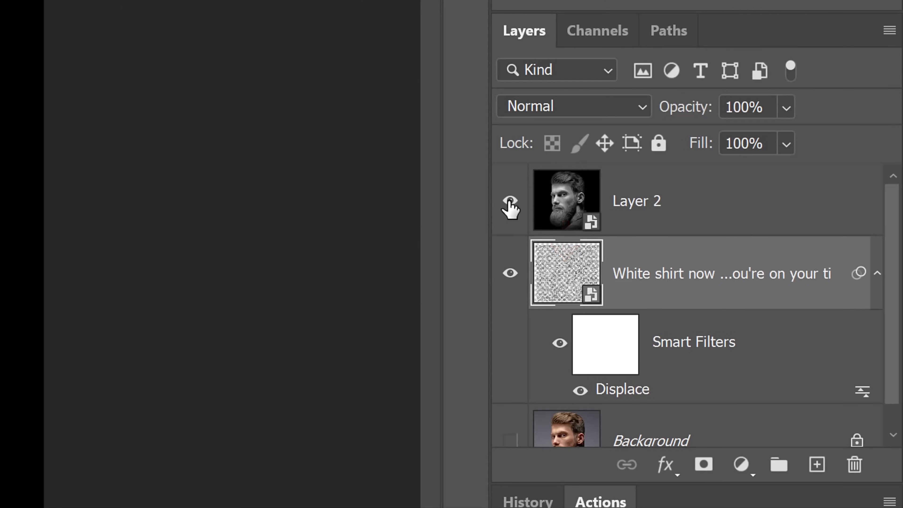
left_click(508, 208)
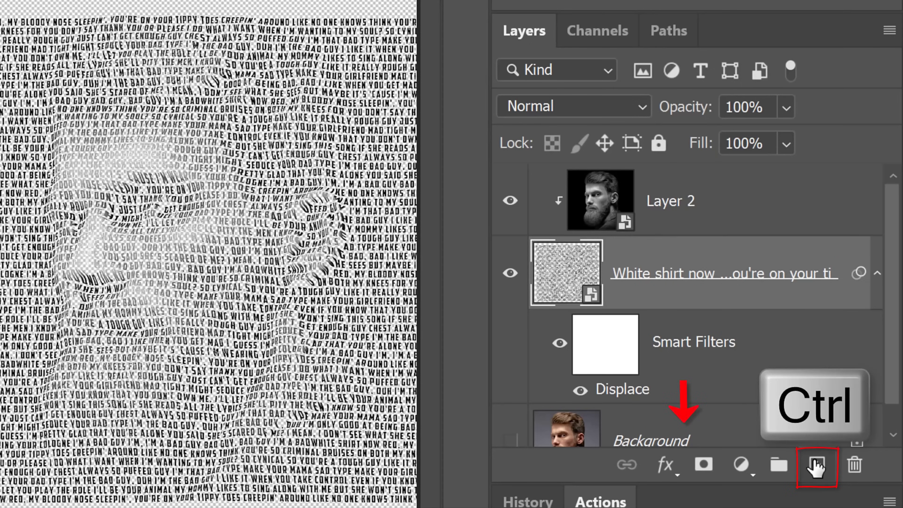
left_click(816, 466)
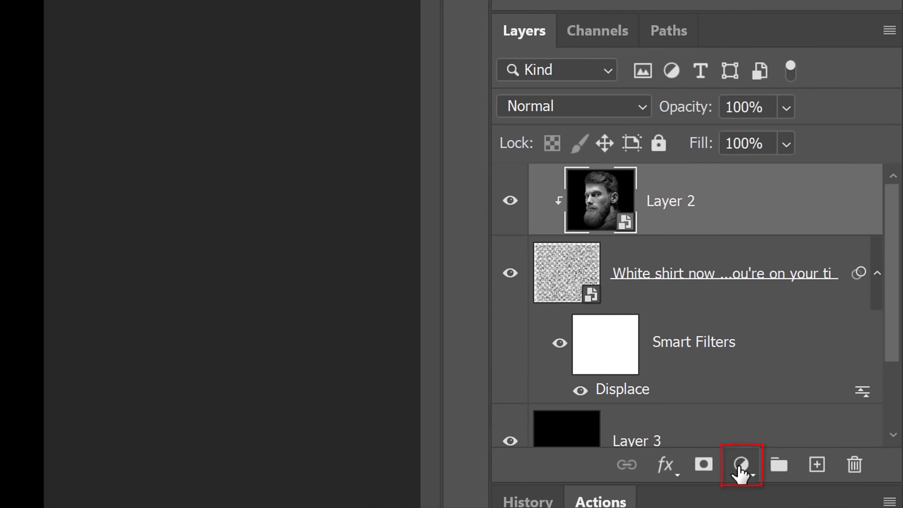
Add a Levels adjustment above the photo and clip it to the photo layer.
left_click(741, 464)
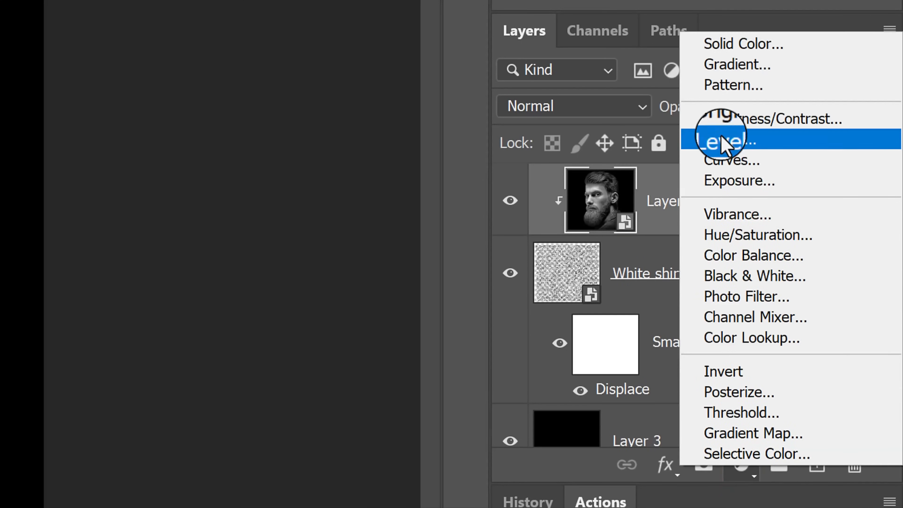
left_click(729, 140)
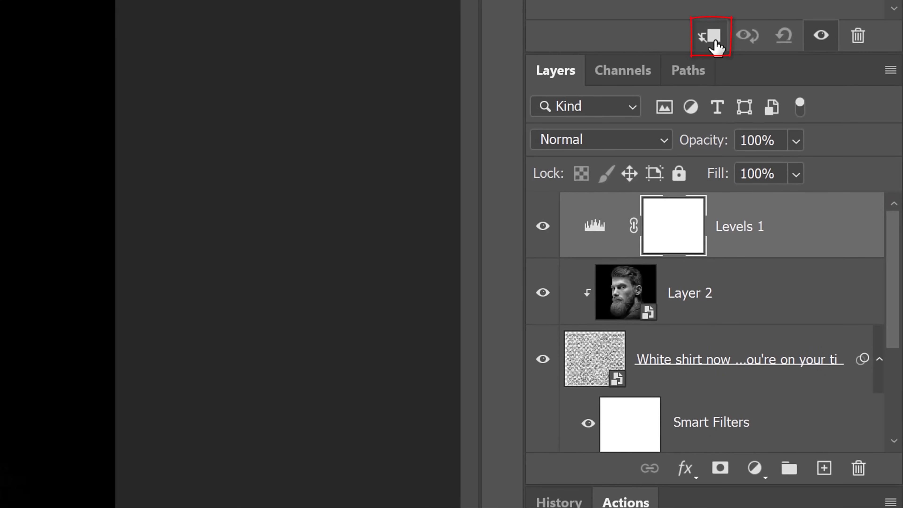
left_click(709, 36)
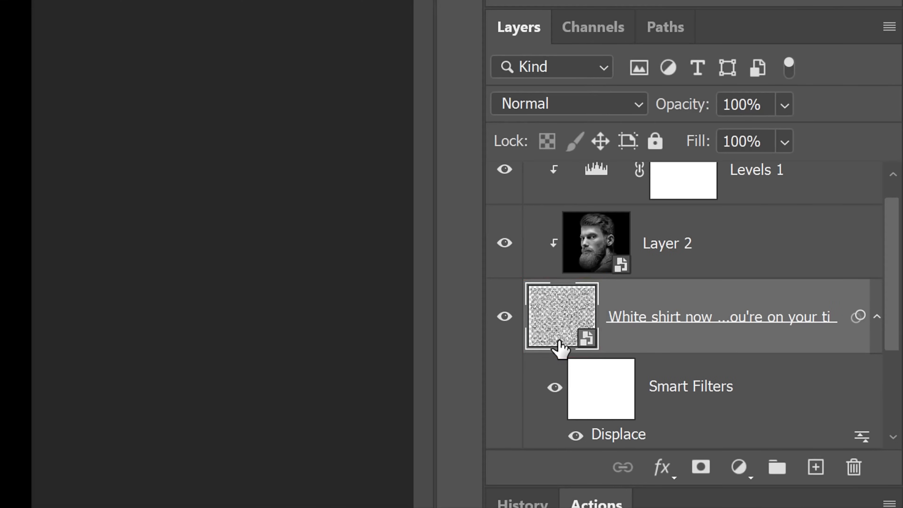
Duplicate the displaced lyric text layer and bring the copy to the top of the stack.
key("ctrl+j")
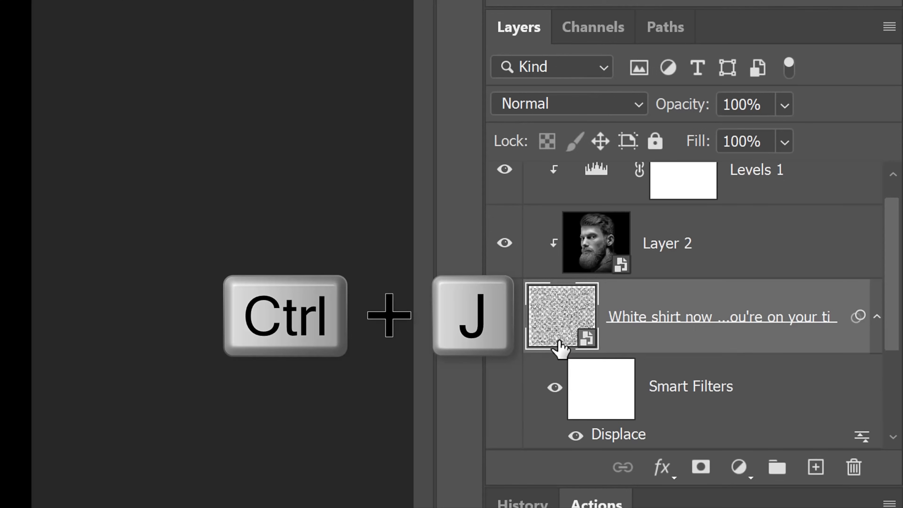
key("ctrl+j")
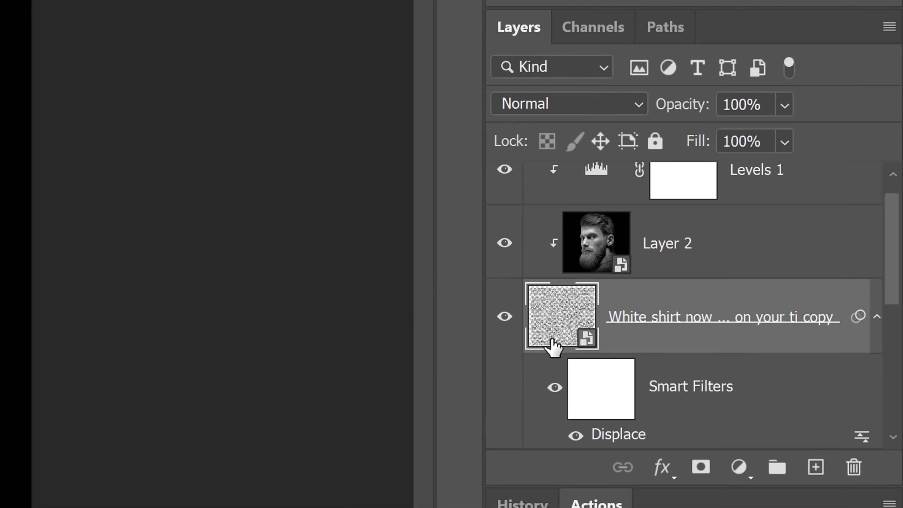
key("ctrl+]")
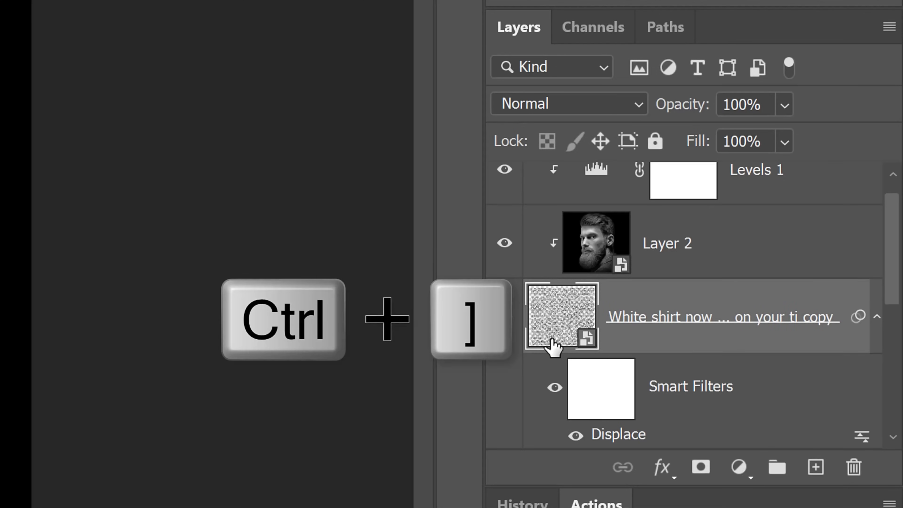
key("ctrl+]")
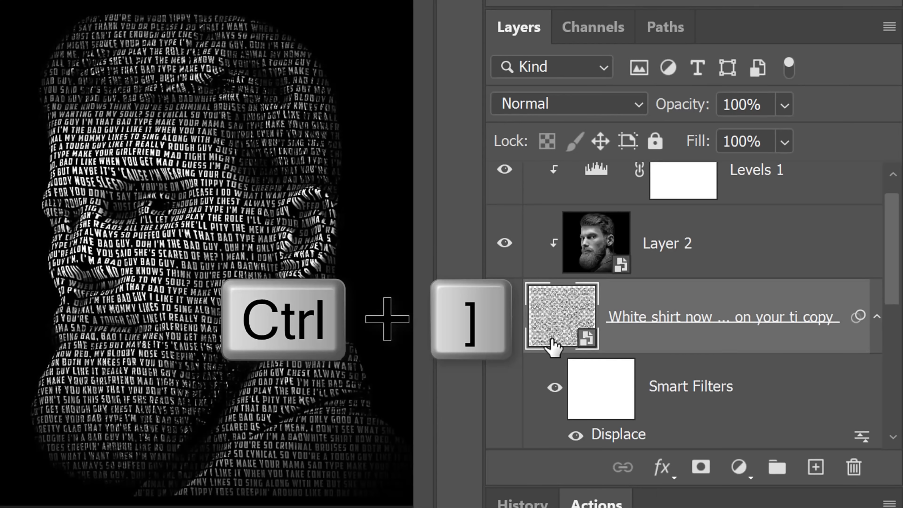
key("ctrl+]")
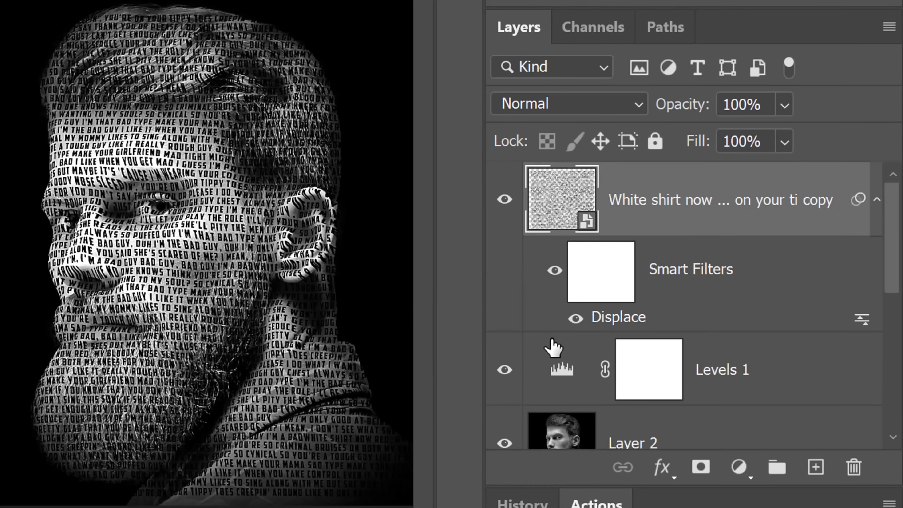
scroll("down", 3)
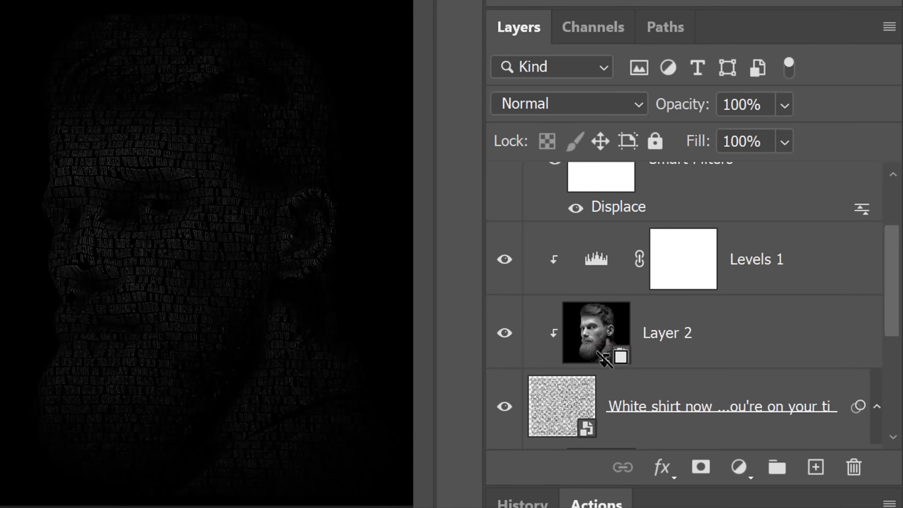
scroll("up", 3)
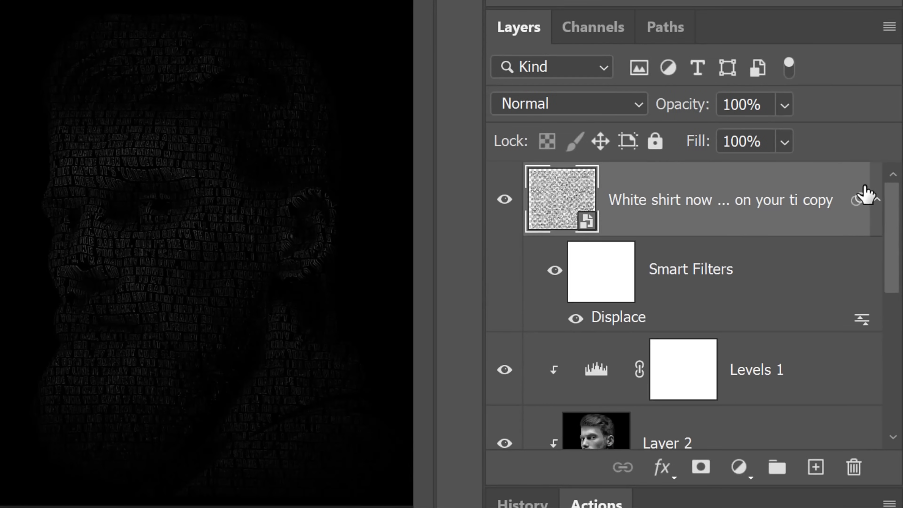
Load the Alpha 1 head silhouette as a selection and mask the text copy to hide it over the head.
left_click(592, 26)
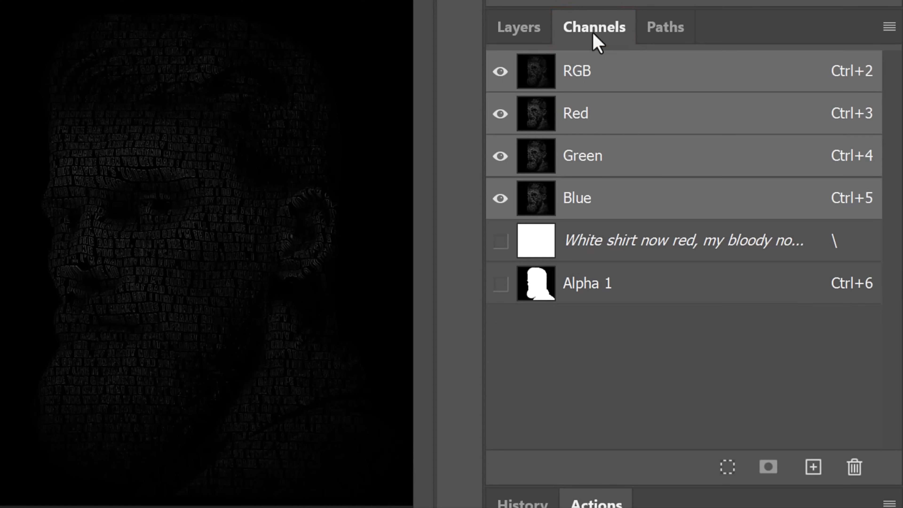
left_click(533, 282)
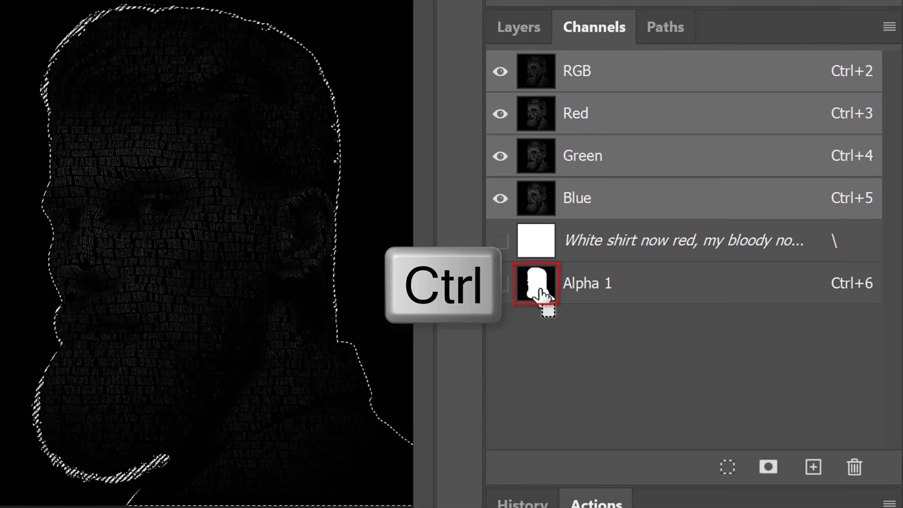
left_click(535, 282)
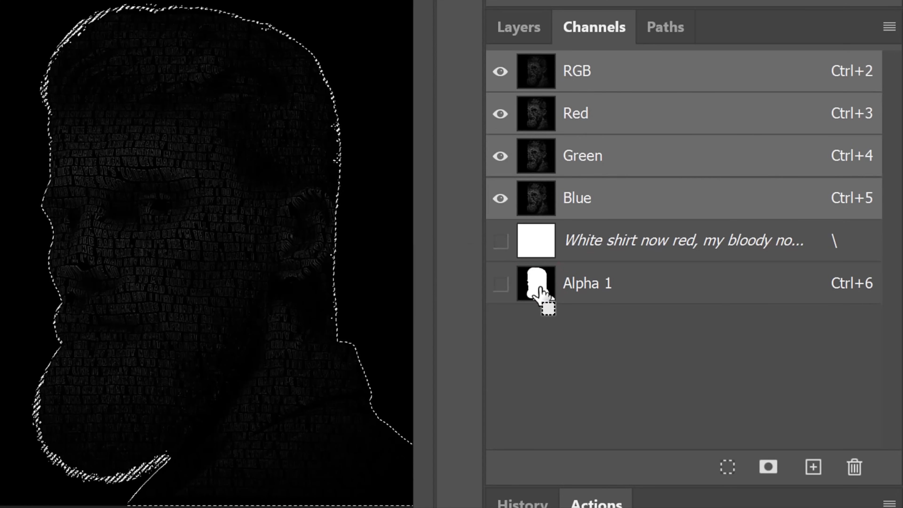
left_click(516, 26)
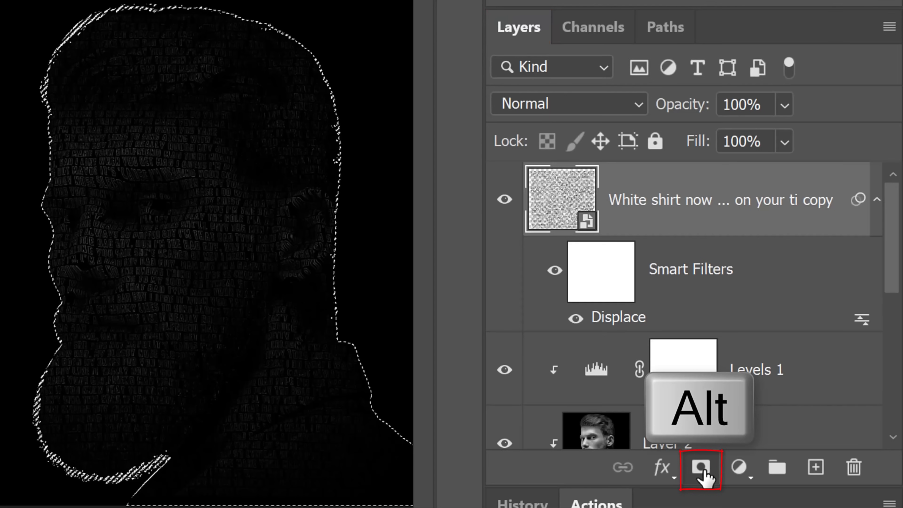
left_click(700, 466)
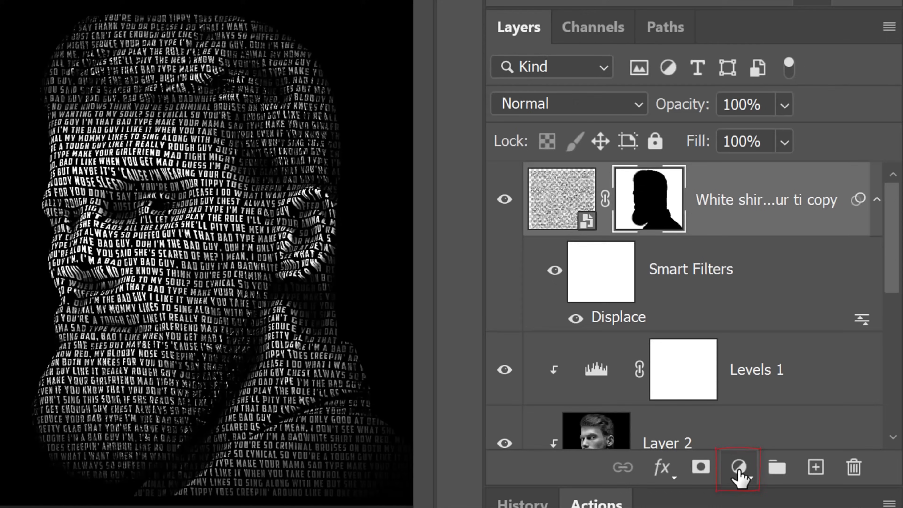
Add an Invert adjustment clipped to the text copy for white-on-black background lyrics.
left_click(737, 467)
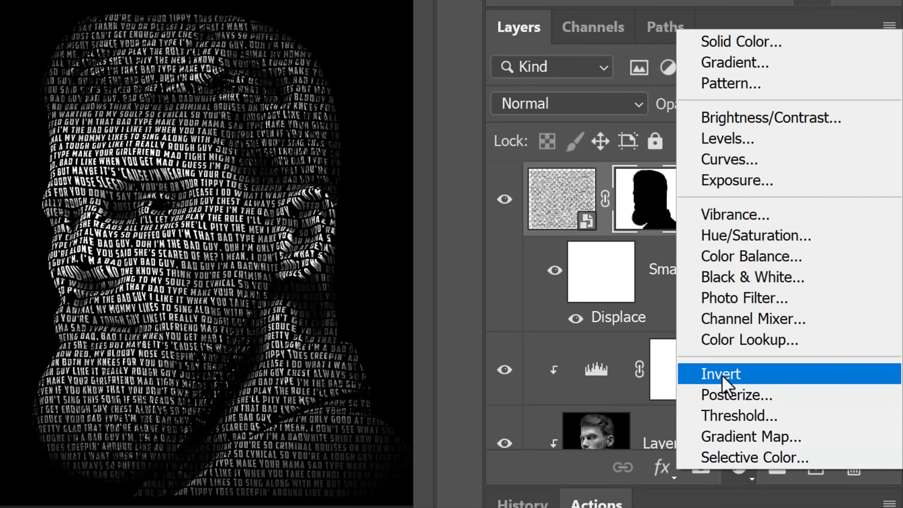
left_click(721, 372)
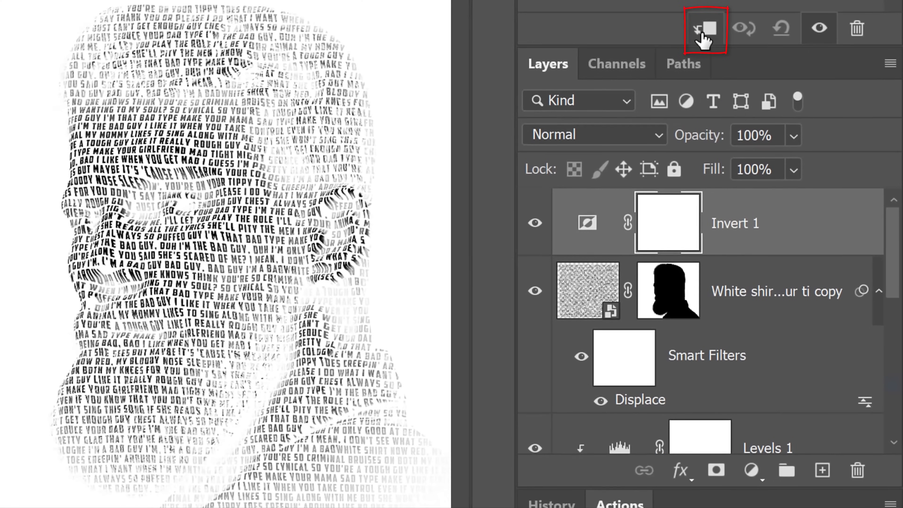
left_click(703, 28)
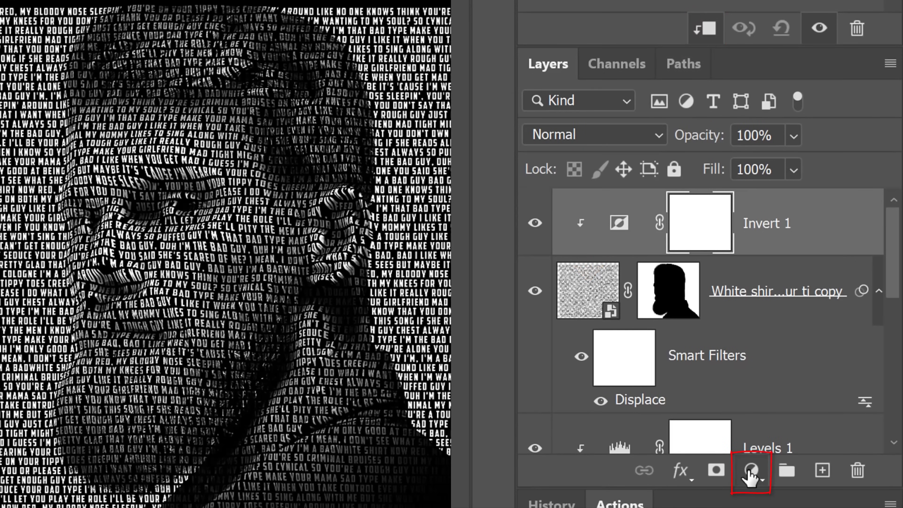
Add a Solid Color fill in light blue 8BCFFF and clip it to the background lyrics.
left_click(750, 470)
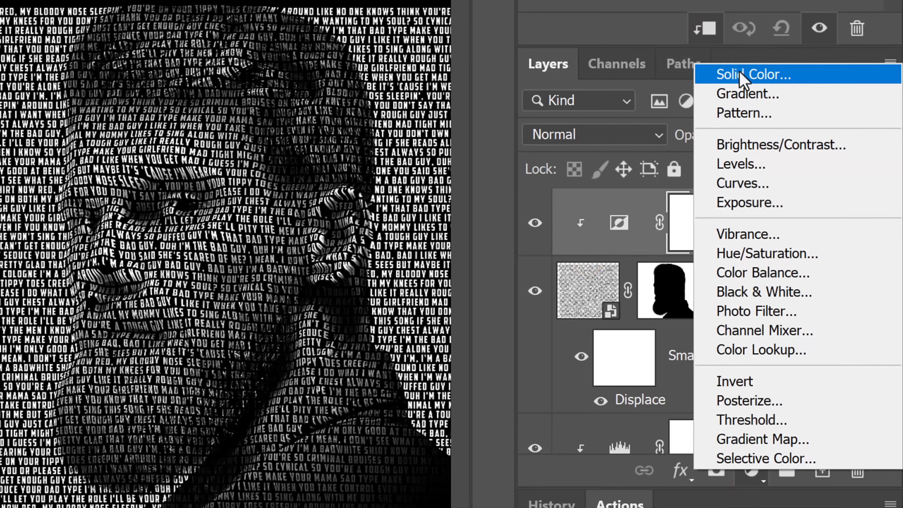
left_click(748, 74)
type("8BCFFF")
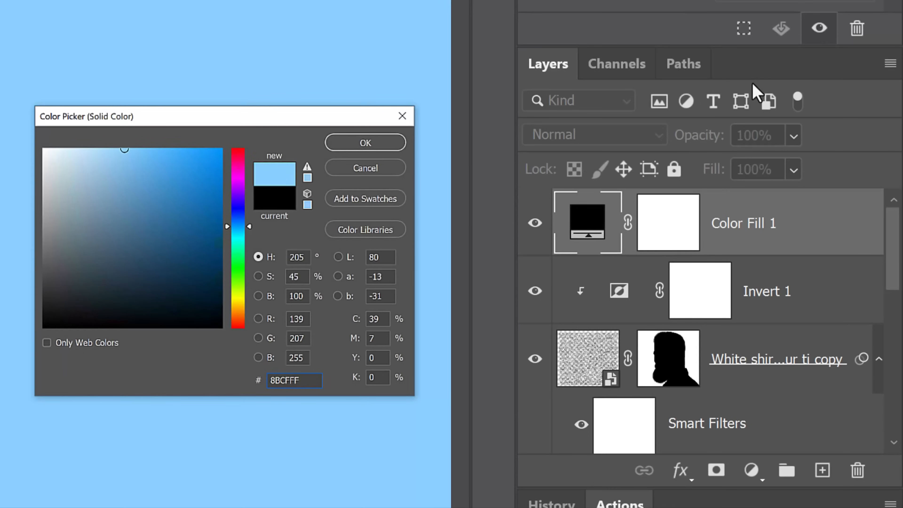
left_click(364, 142)
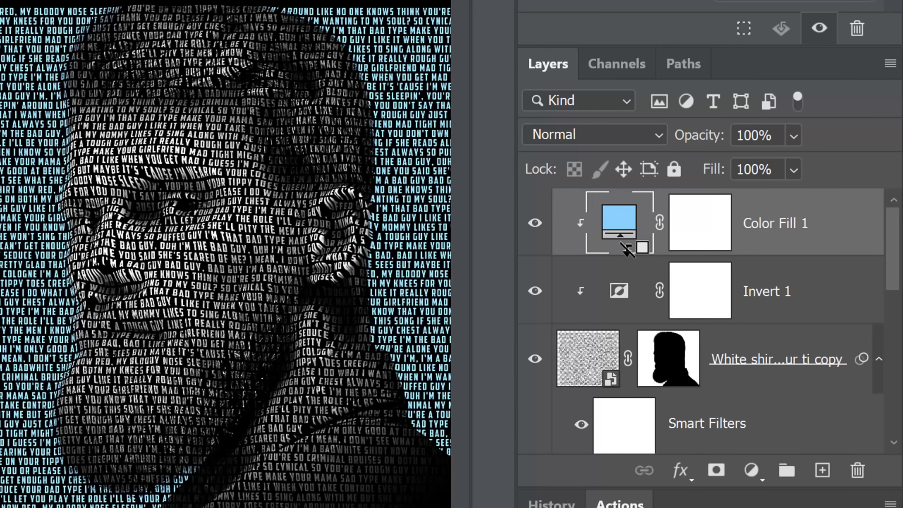
left_click(586, 358)
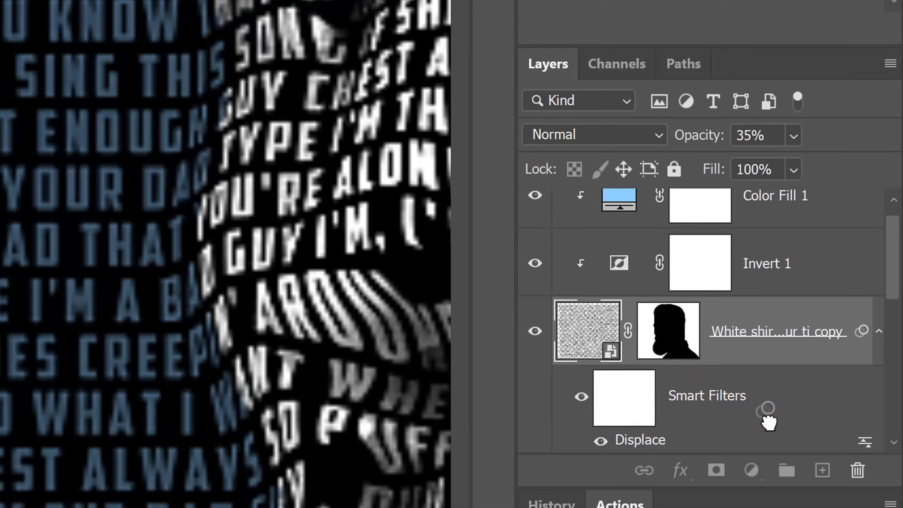
Fade the text copy to 35% opacity and reopen the Color Fill tint for adjusting.
scroll("down", 3)
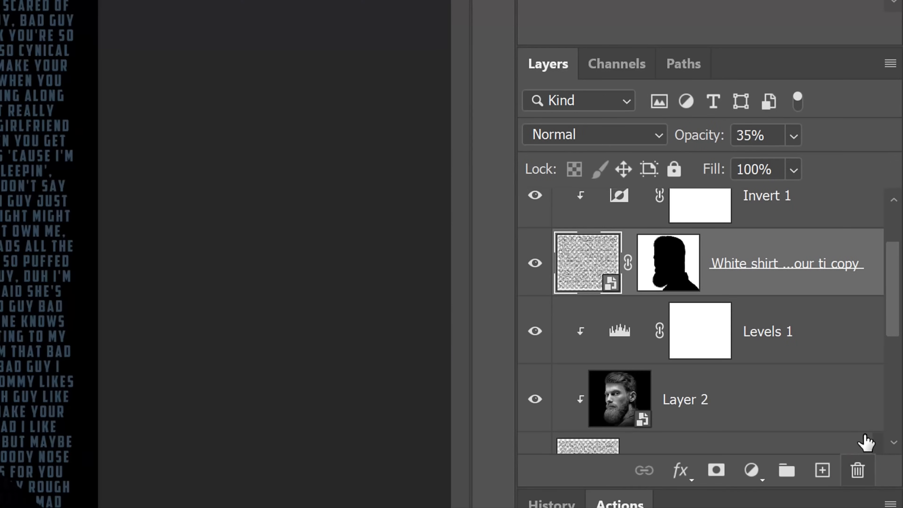
left_click(751, 471)
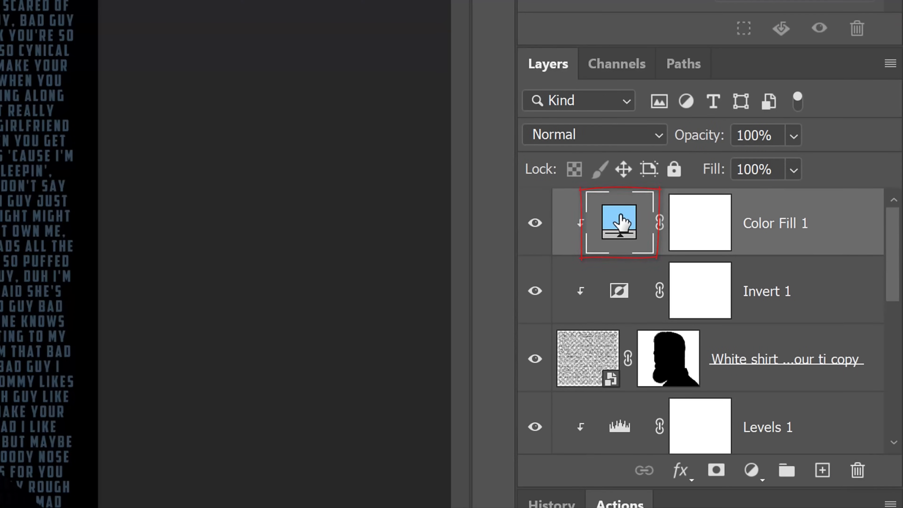
double_click(618, 223)
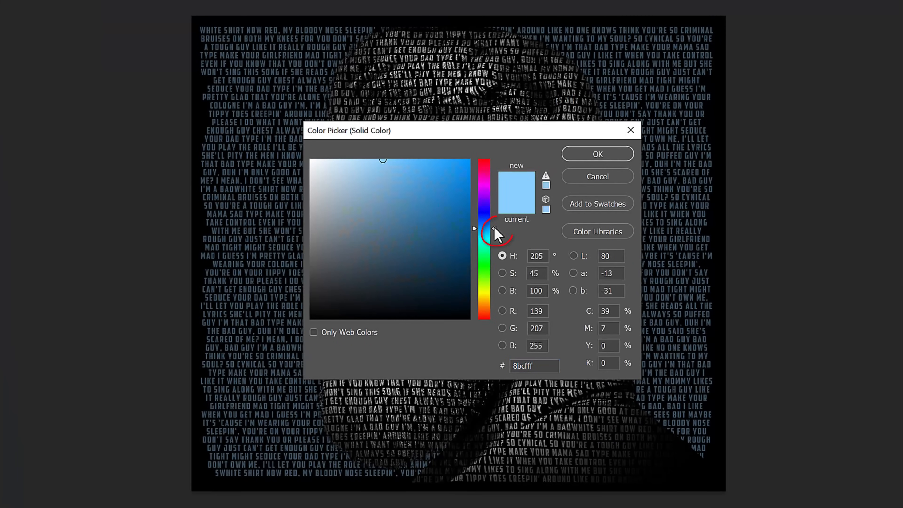